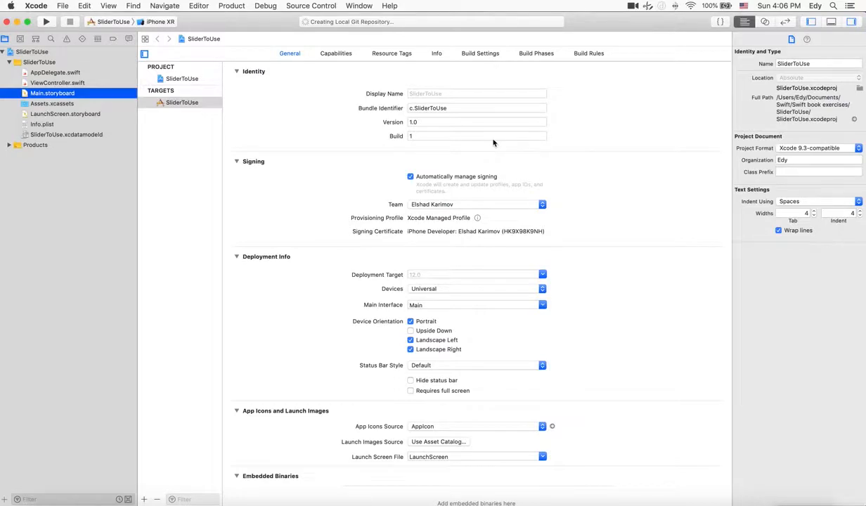
mouse_move(363, 158)
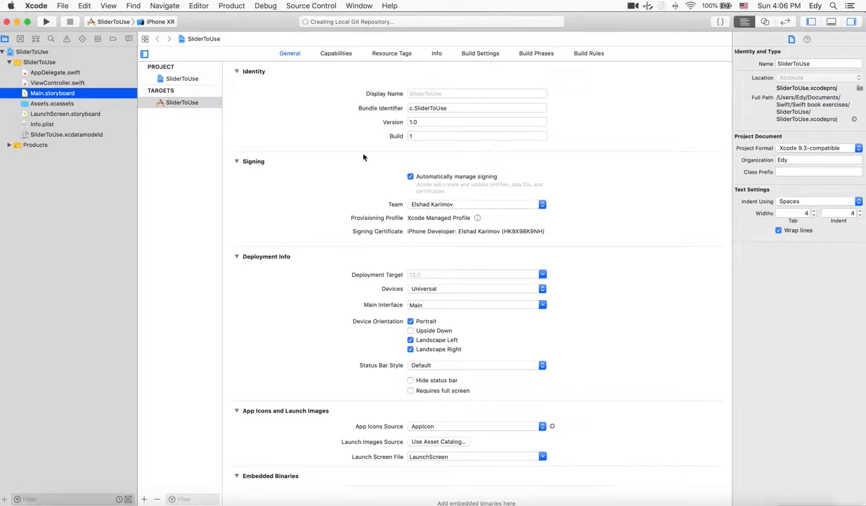
Step: Open Main.storyboard in Interface Builder showing the empty view controller
click(52, 92)
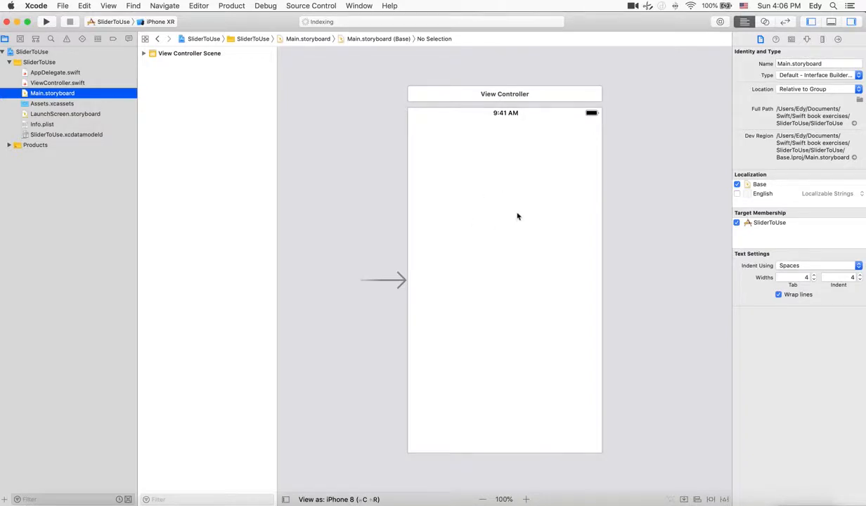
mouse_move(517, 214)
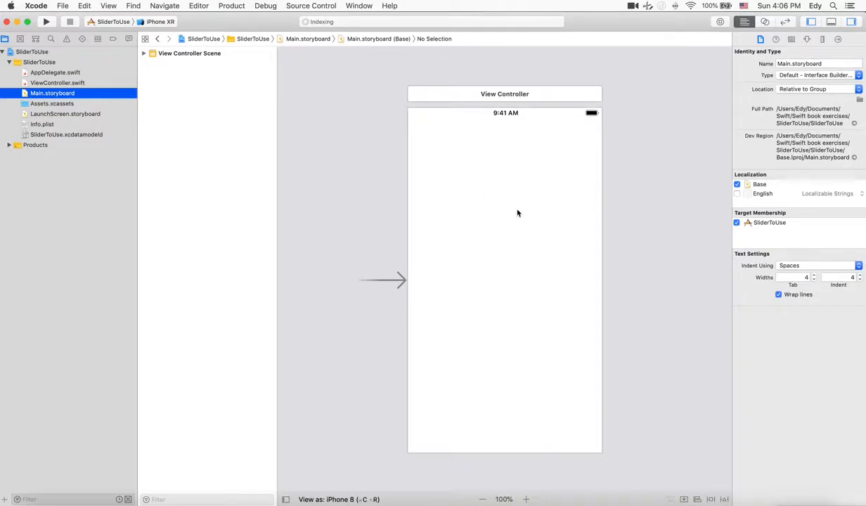
mouse_move(680, 88)
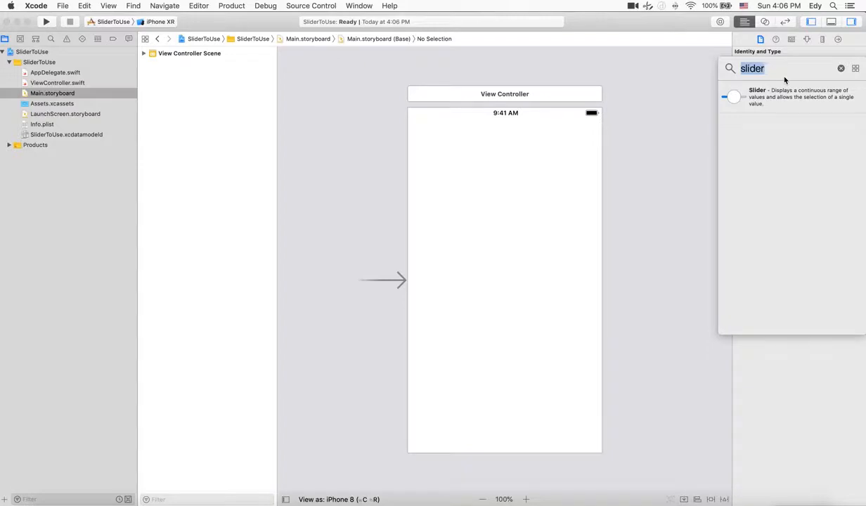
Step: Add a button near the top of the view and a label positioned below it
text(button)
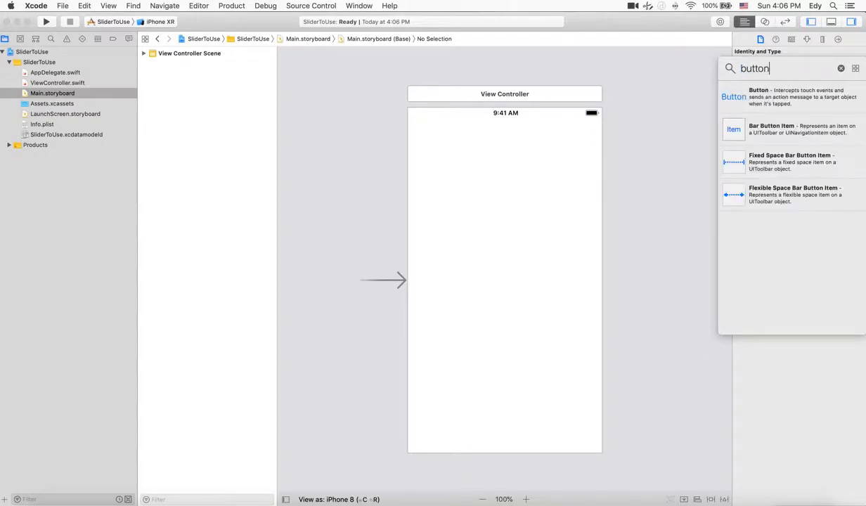
drag(734, 95, 466, 160)
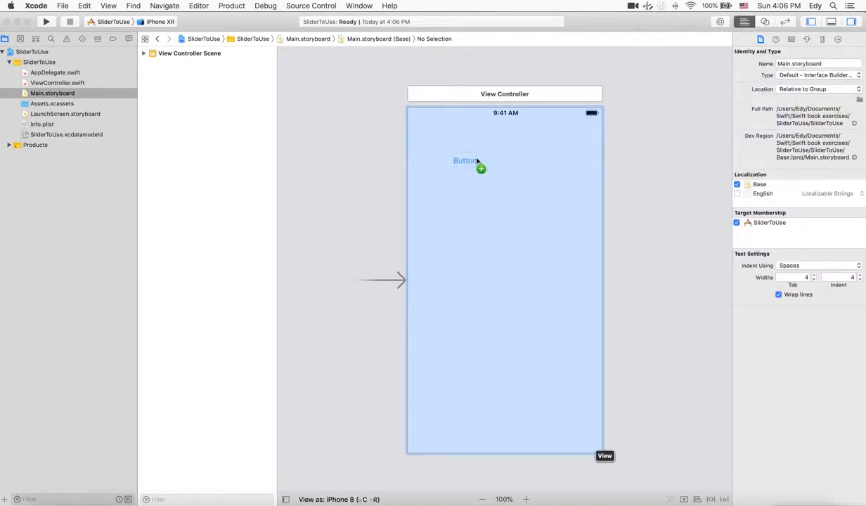
click(464, 160)
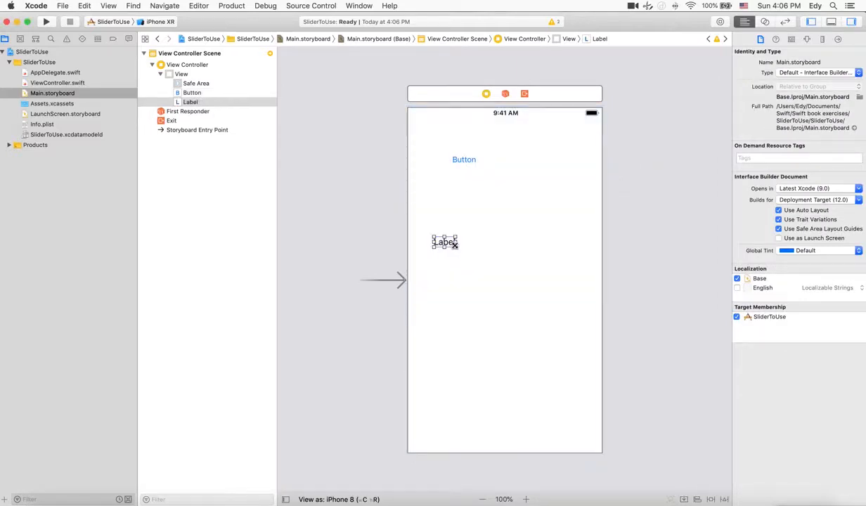
drag(455, 245, 565, 298)
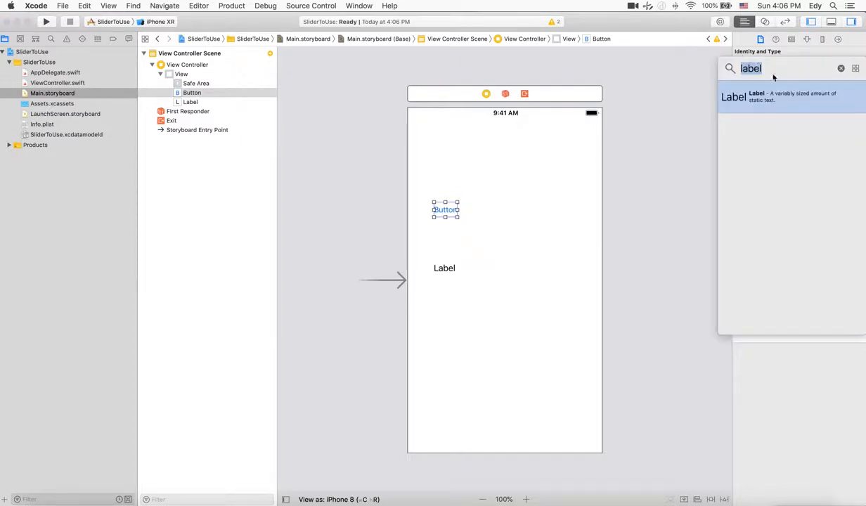
Step: Add a horizontal slider beneath the label from the Object Library
text(slide)
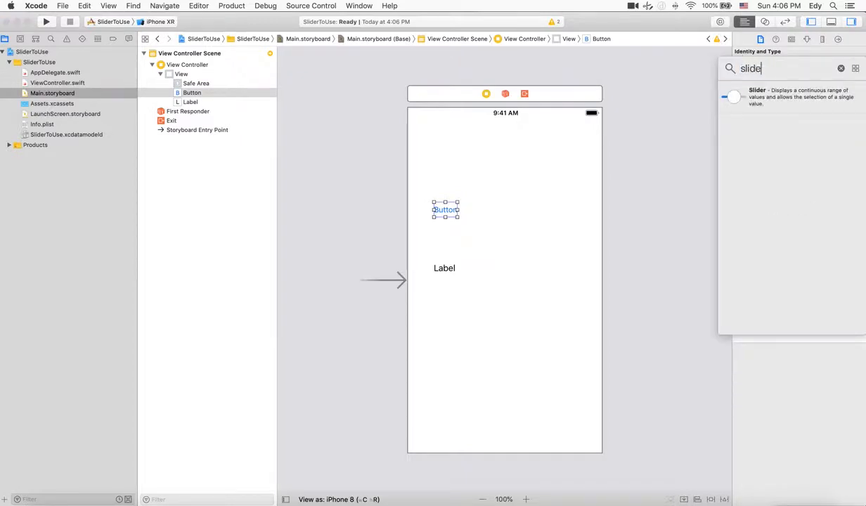
text(r)
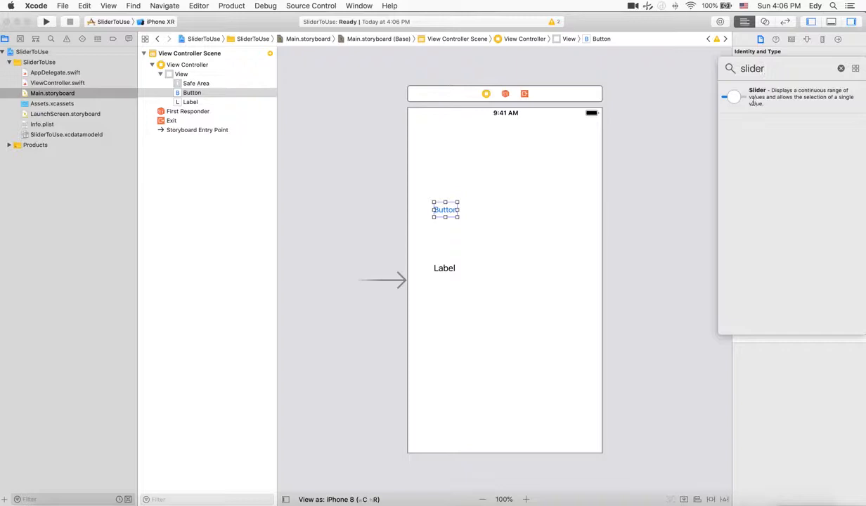
drag(733, 97, 463, 326)
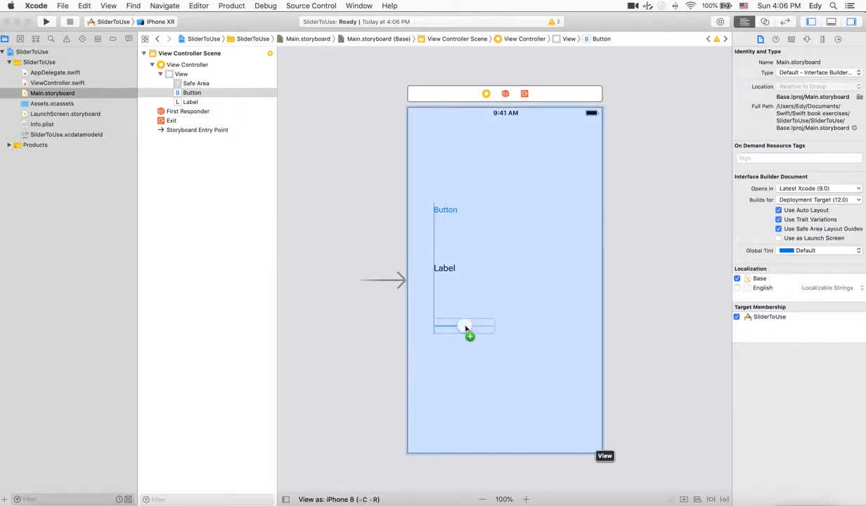
drag(464, 327, 463, 326)
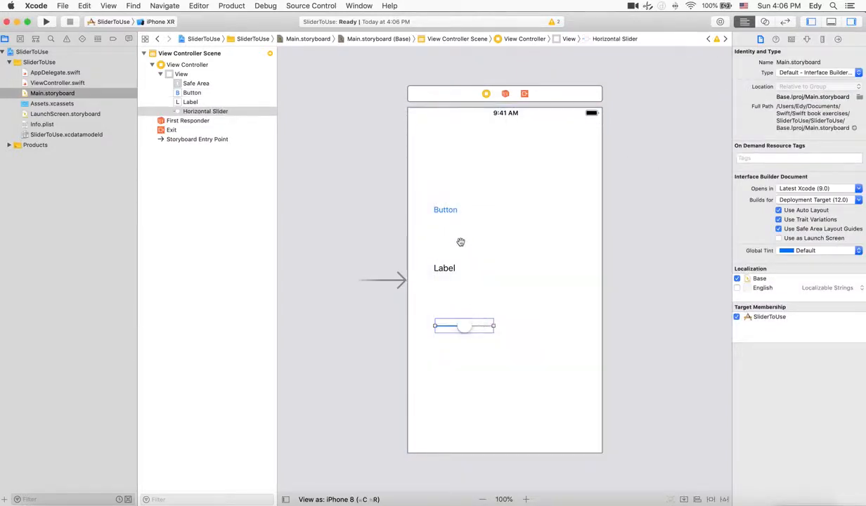
click(444, 210)
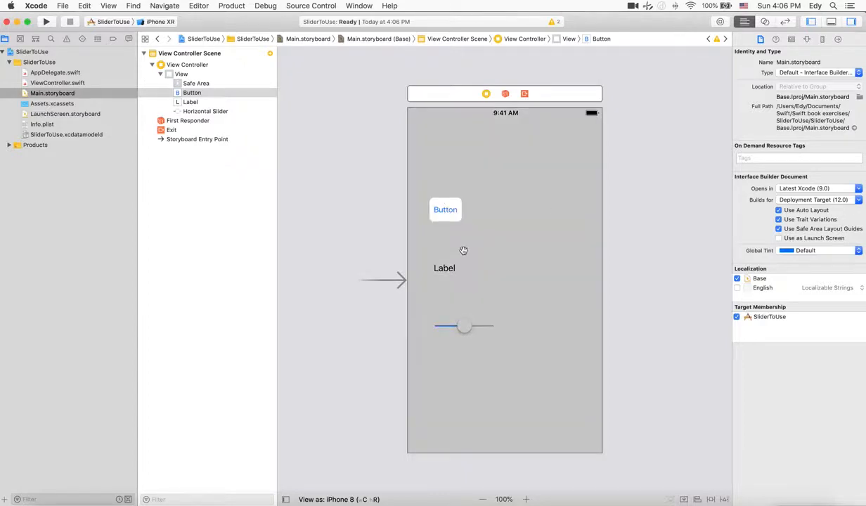
Step: Set the button's title to 'Show Slider' in the Attributes inspector
click(444, 210)
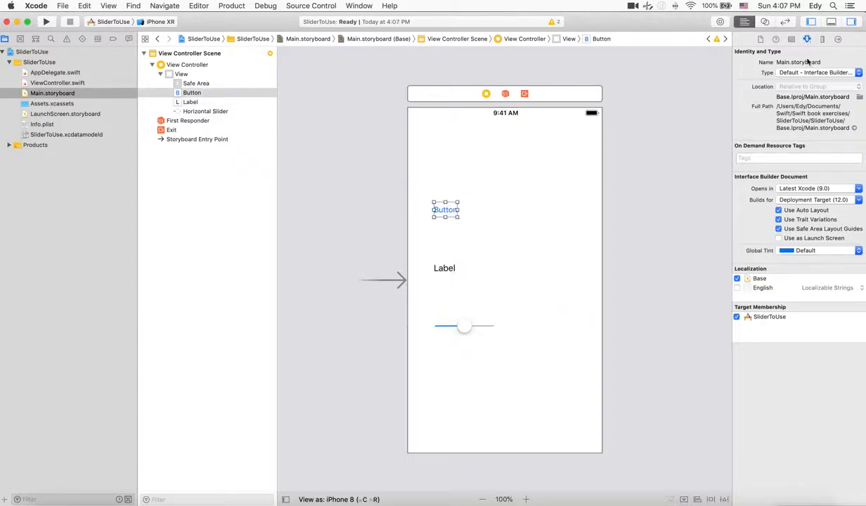
click(791, 39)
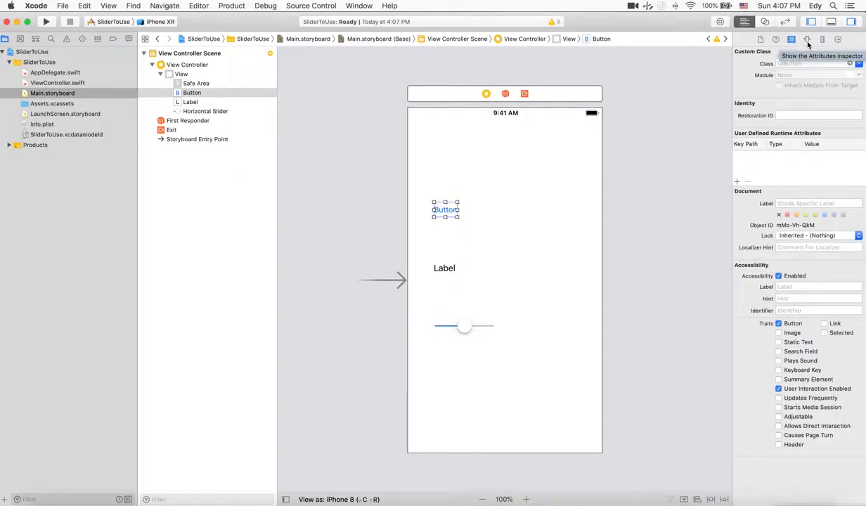
click(807, 39)
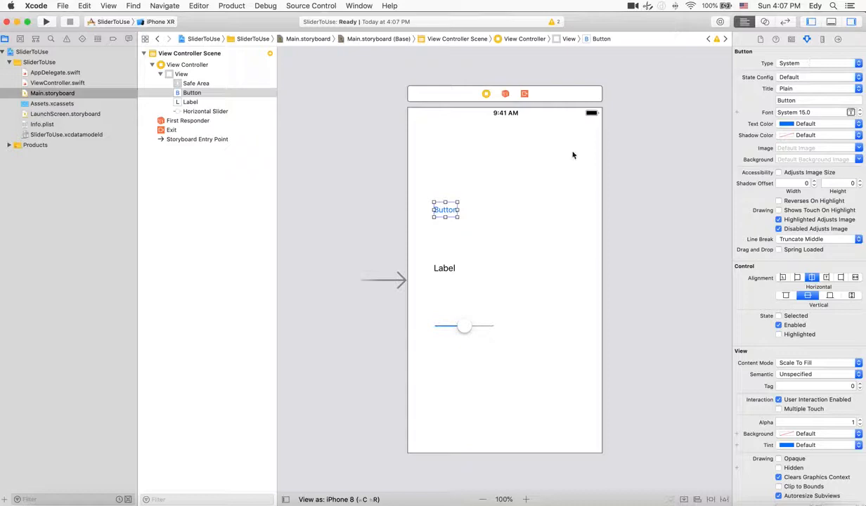
mouse_move(504, 197)
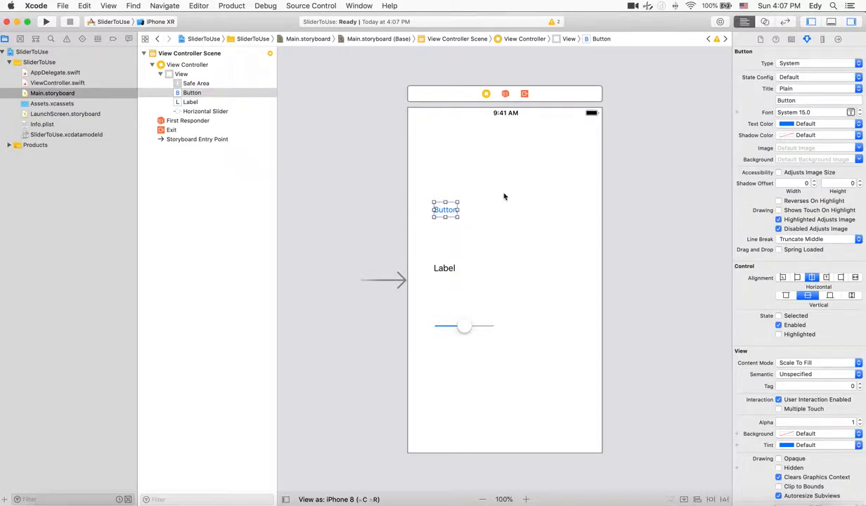
mouse_move(458, 259)
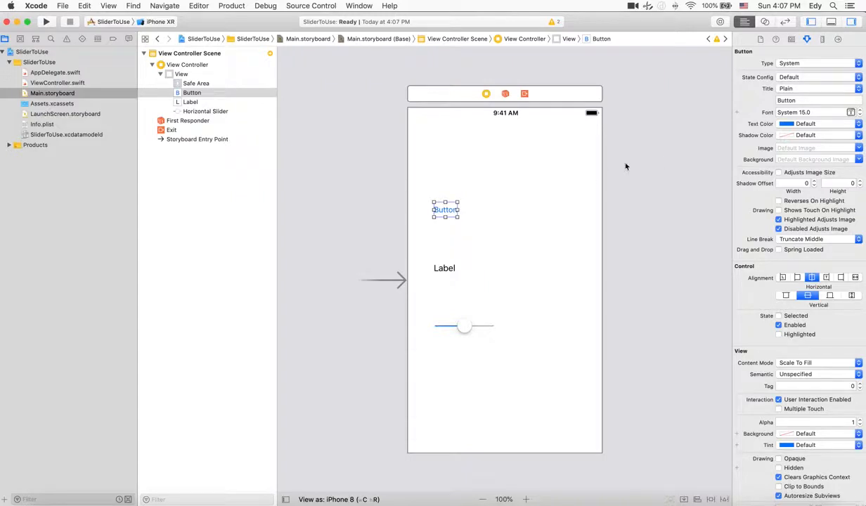
click(816, 99)
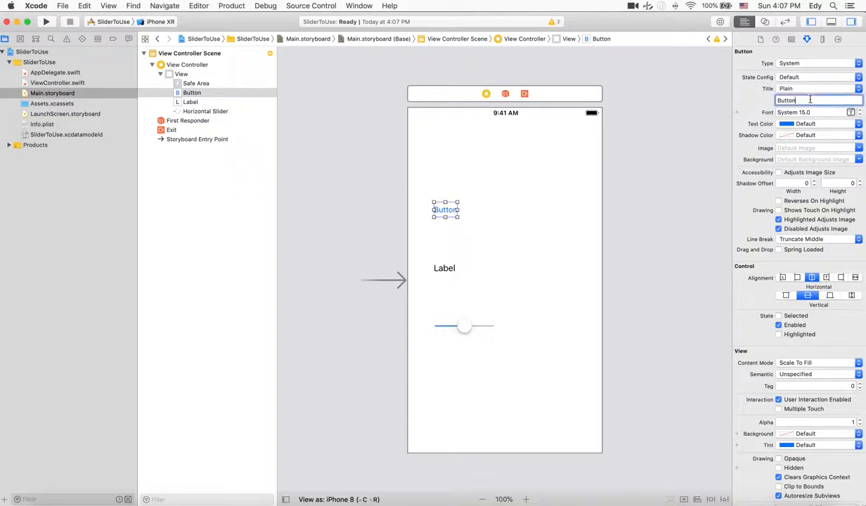
text(Show)
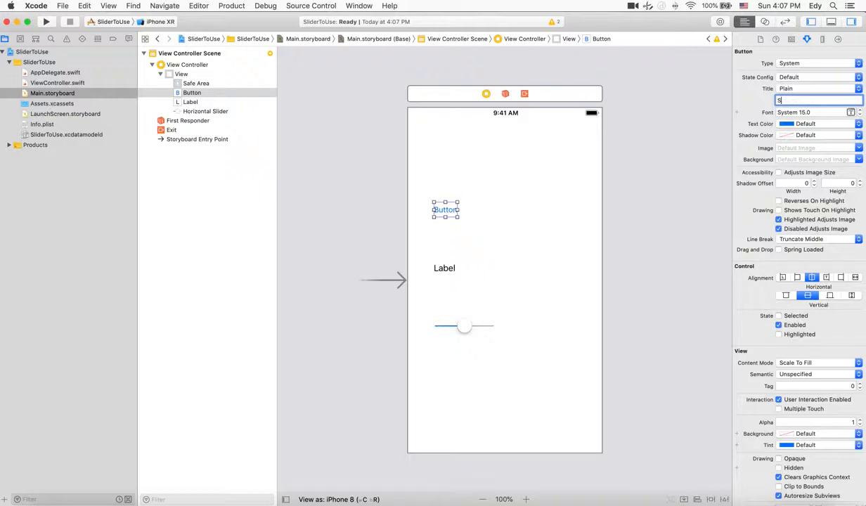
text(how Slider)
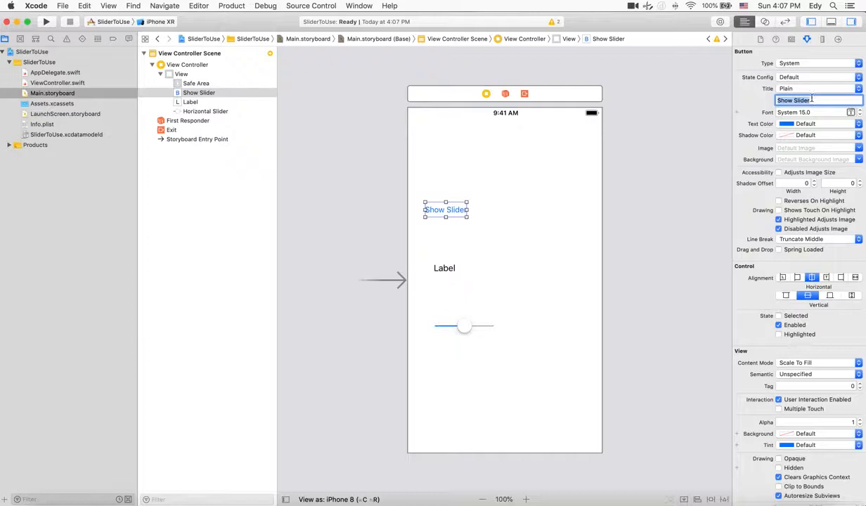
Step: Set the label's text to 'Sample text'
click(444, 267)
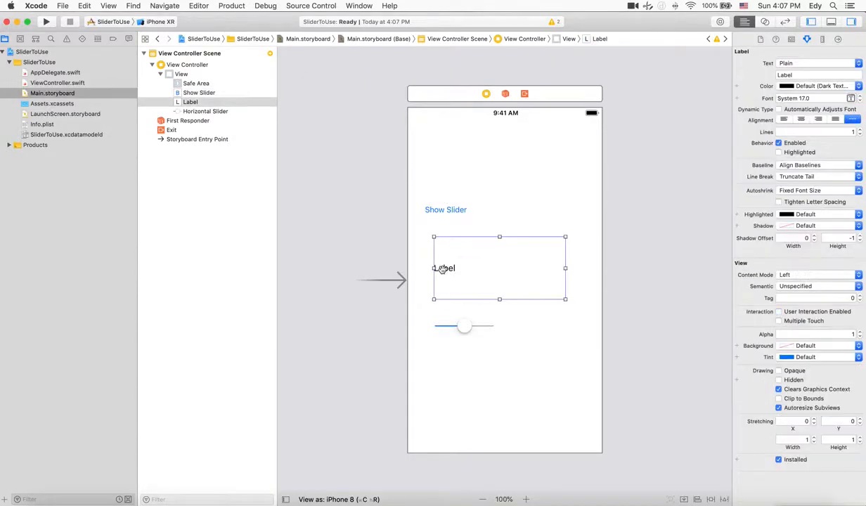
click(815, 76)
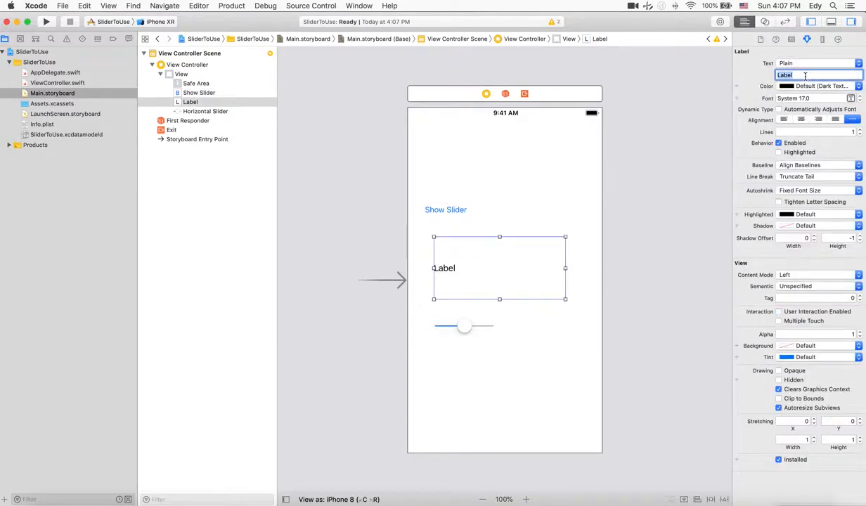
text(Sample text)
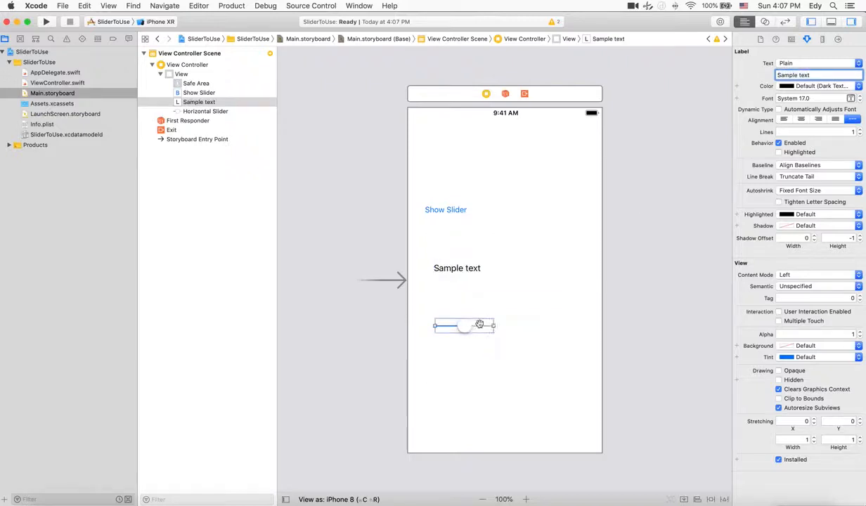
Step: Shift the Sample text label left to align with the Show Slider button's edge
click(486, 93)
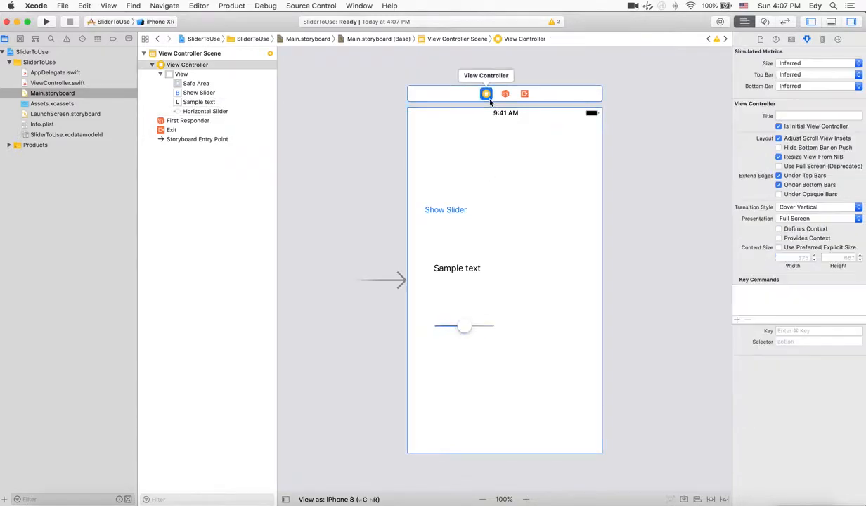
click(457, 267)
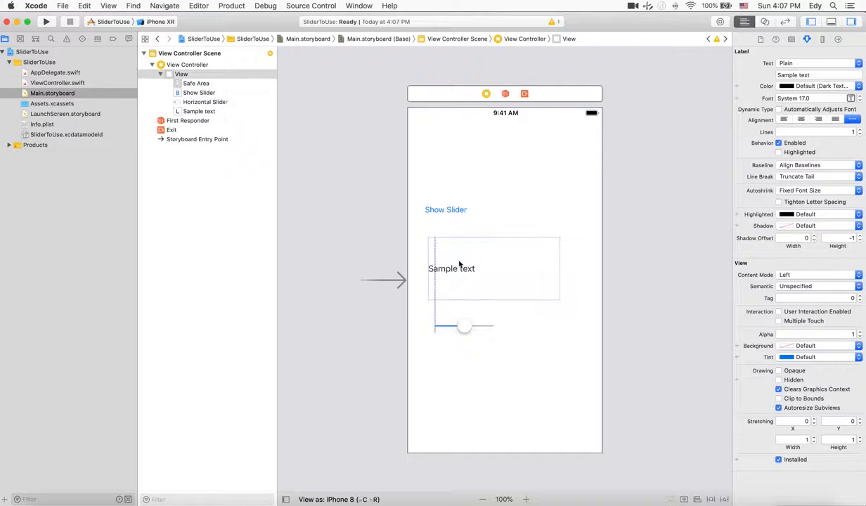
click(450, 269)
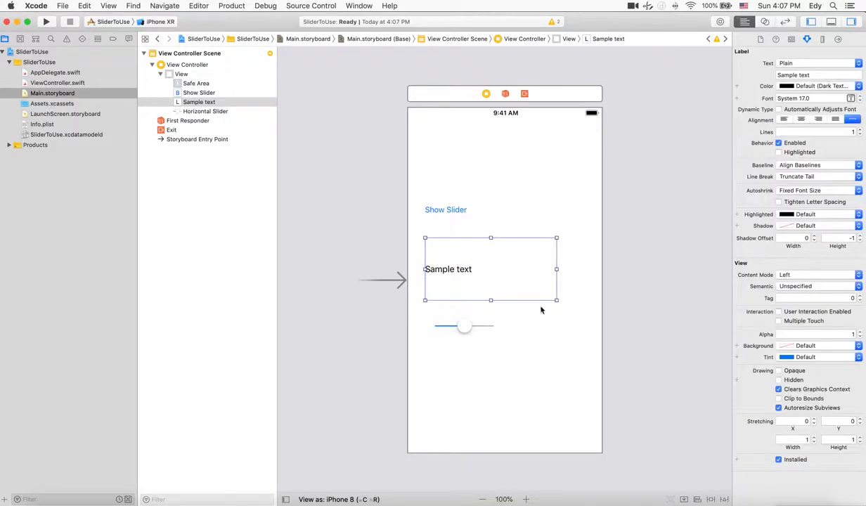
mouse_move(494, 364)
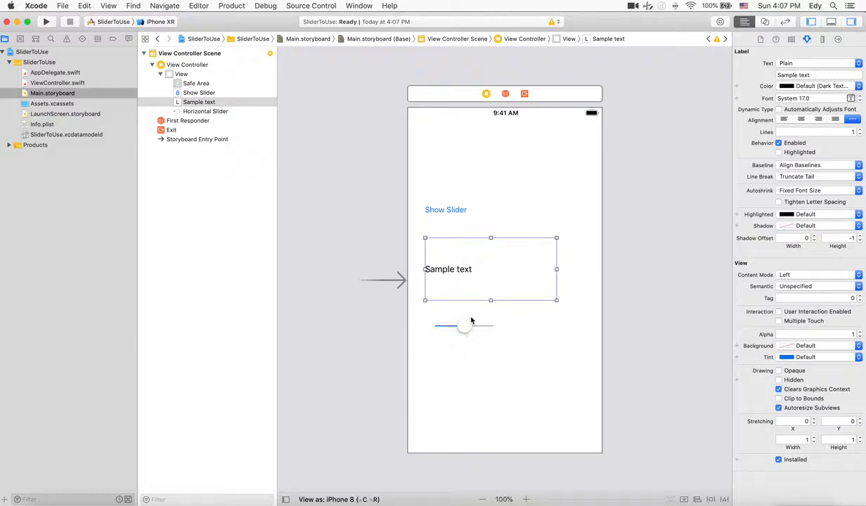
click(445, 209)
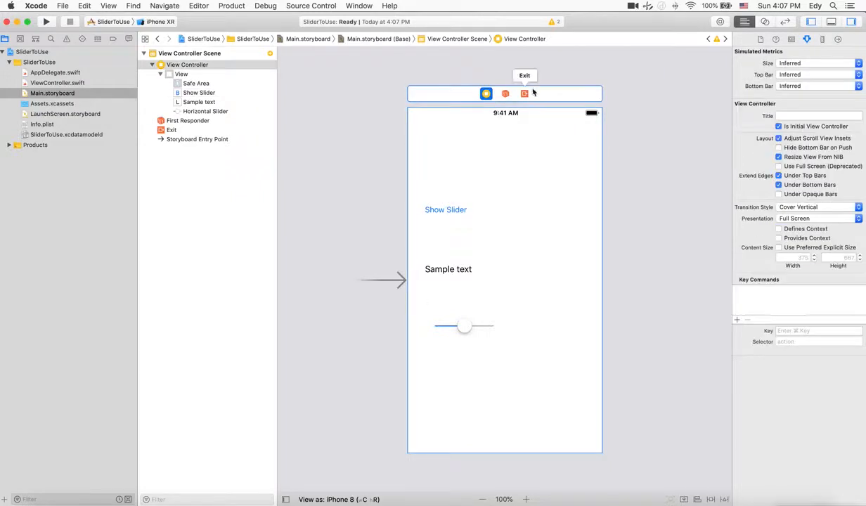
mouse_move(489, 214)
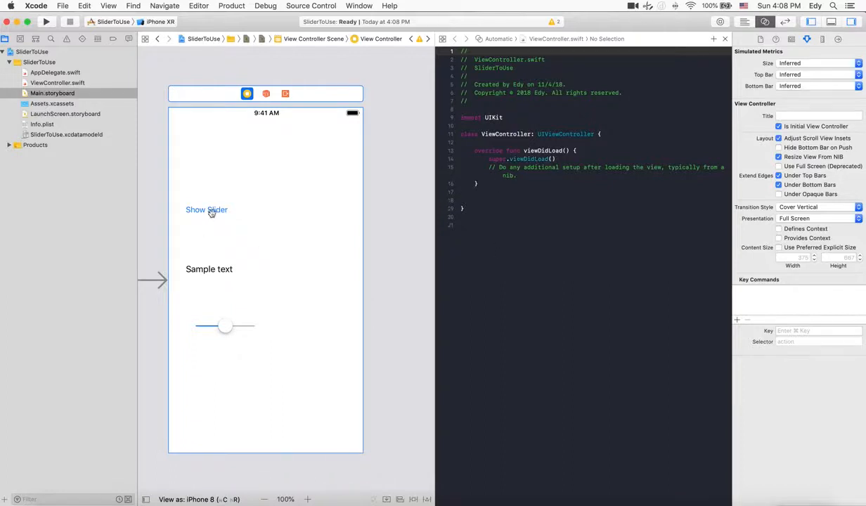
Step: Connect the Show Slider button to a new action method named showButtonPressed
click(205, 209)
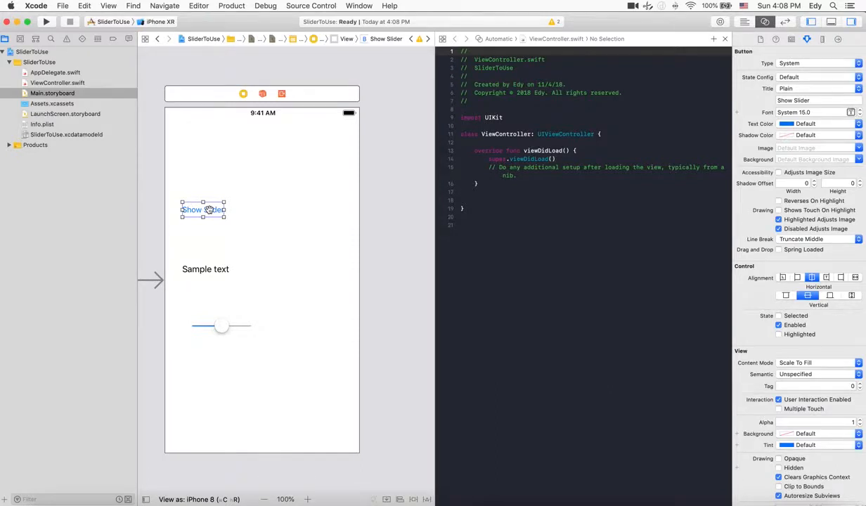
drag(204, 210, 499, 149)
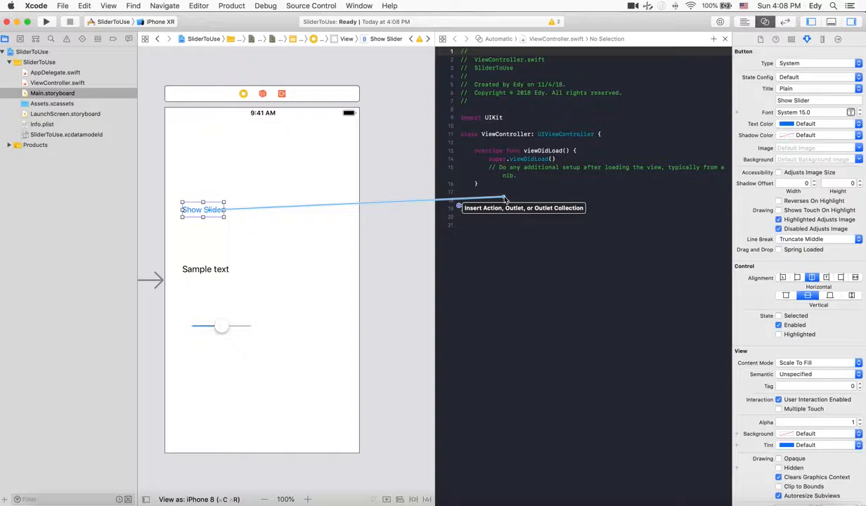
click(503, 197)
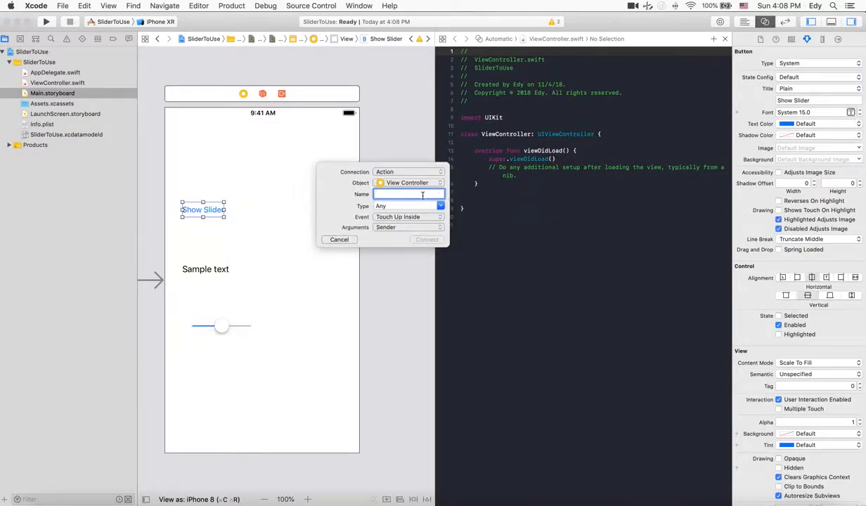
text(show)
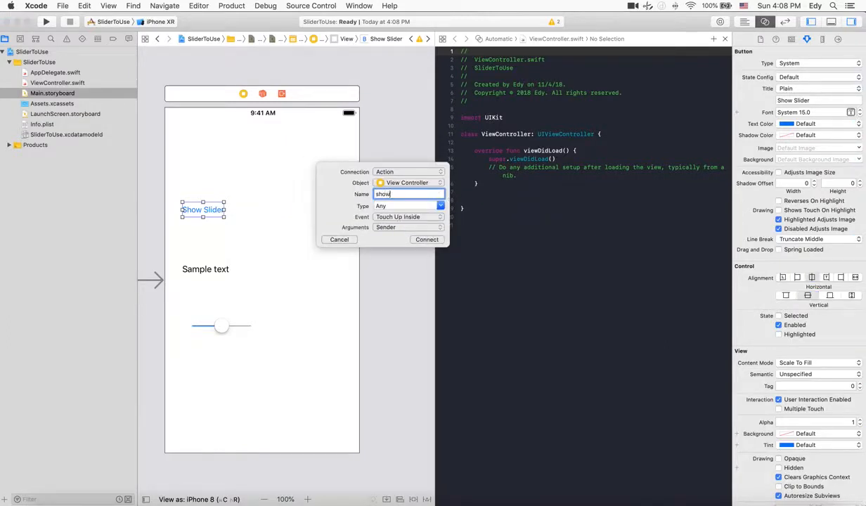
text(Button)
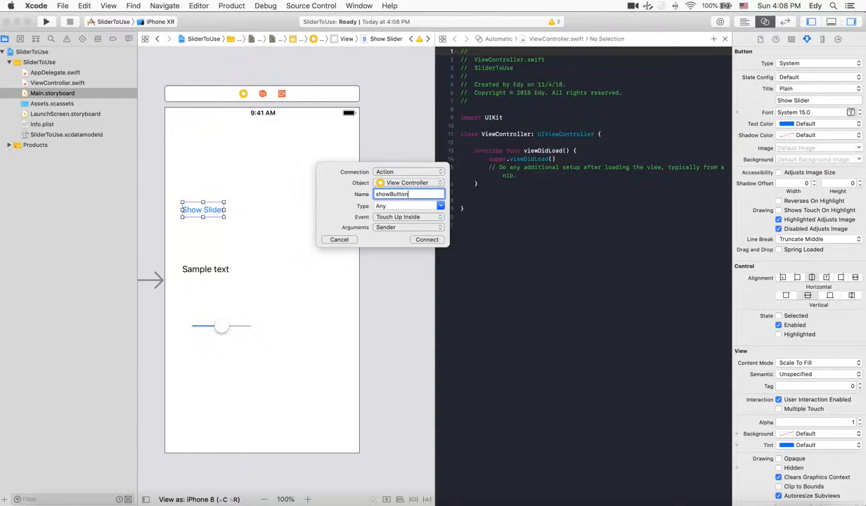
text(Pressed)
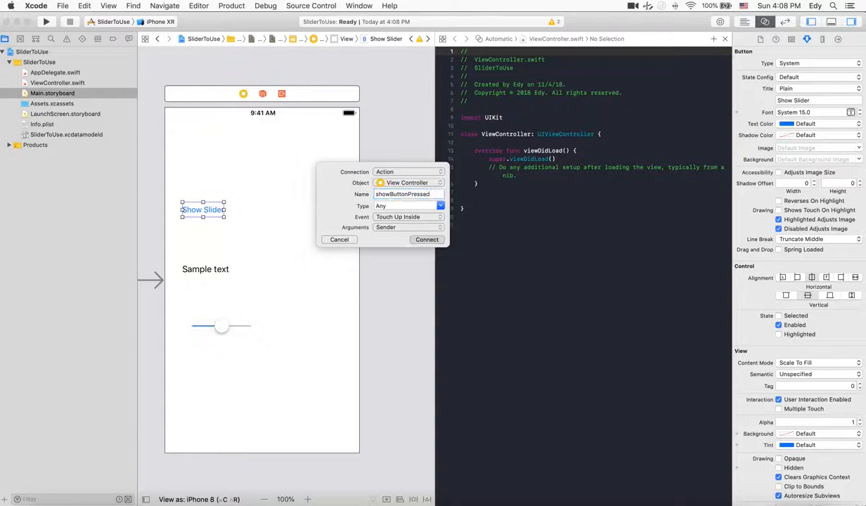
click(428, 239)
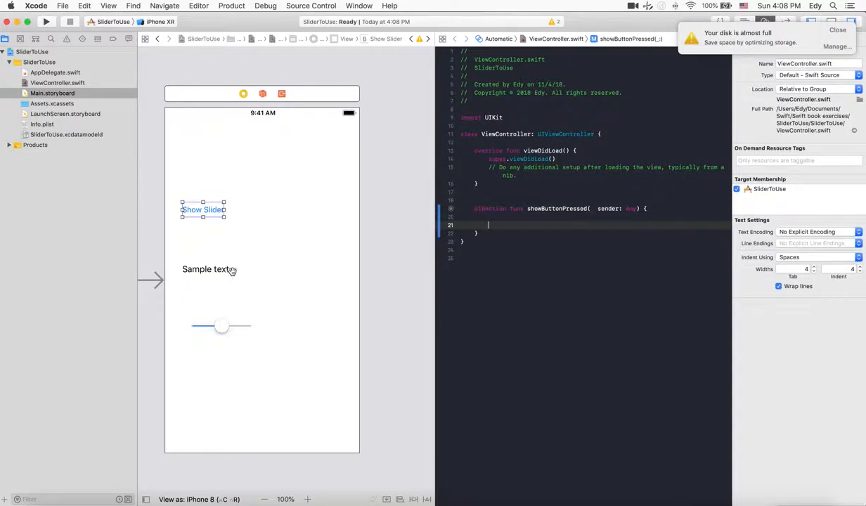
Step: Select the Sample text label to begin its outlet connection
click(222, 326)
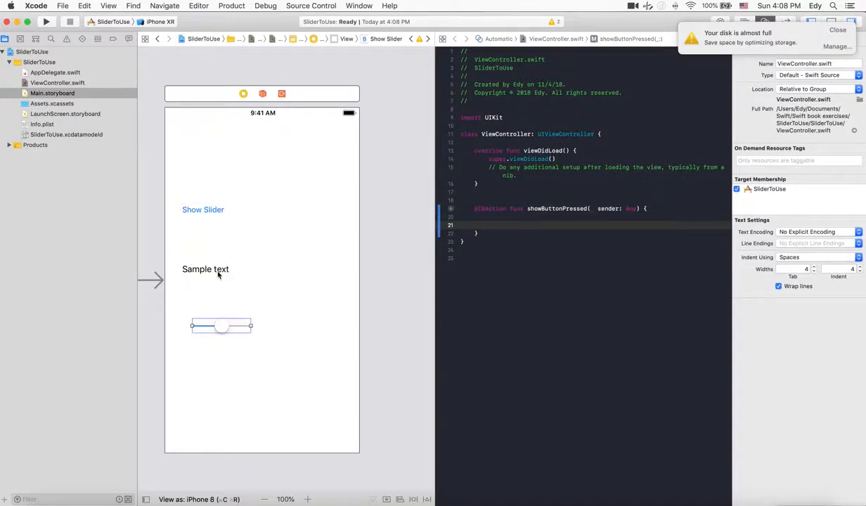
click(205, 270)
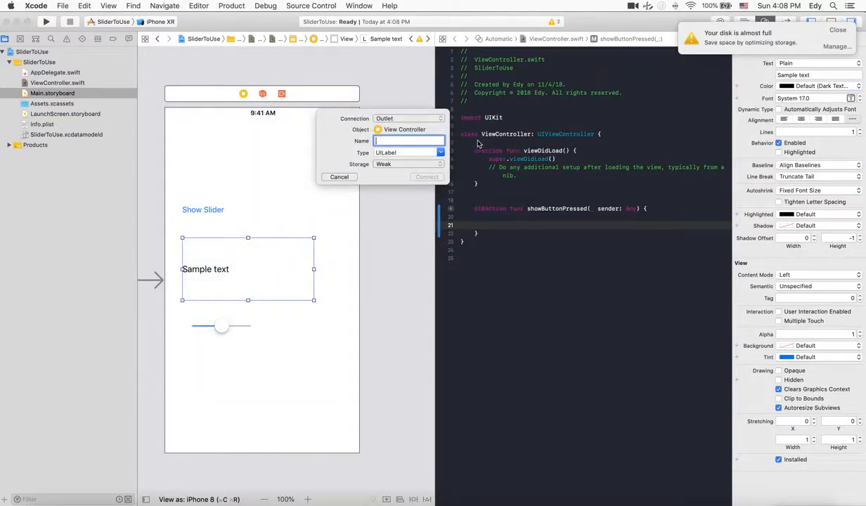
Step: Create an outlet named labelSample connected to the Sample text label
text(label)
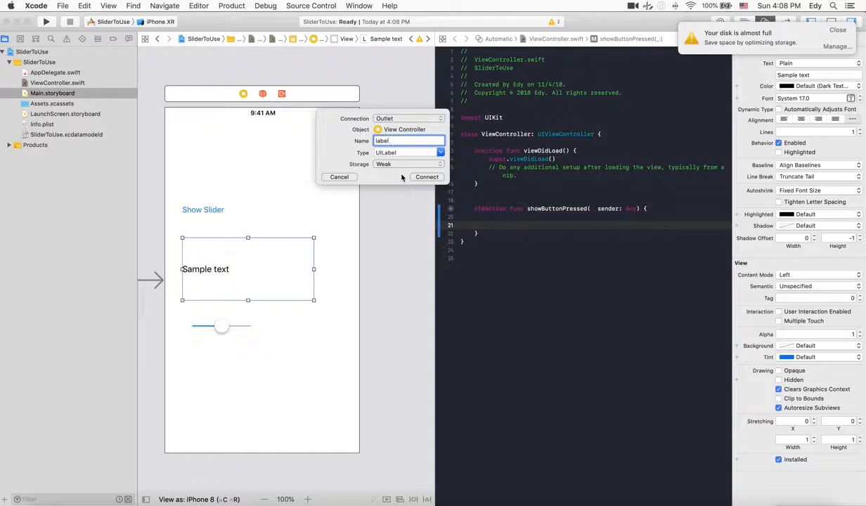
text(Sample)
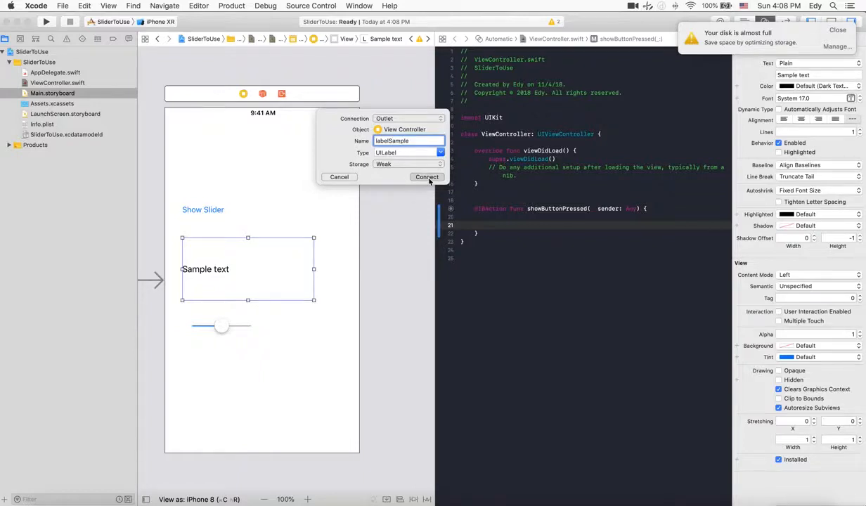
click(427, 177)
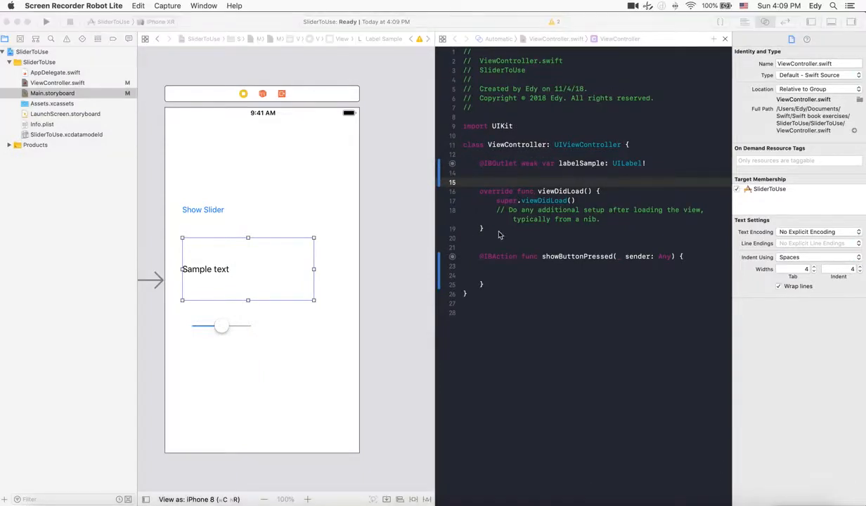
mouse_move(601, 175)
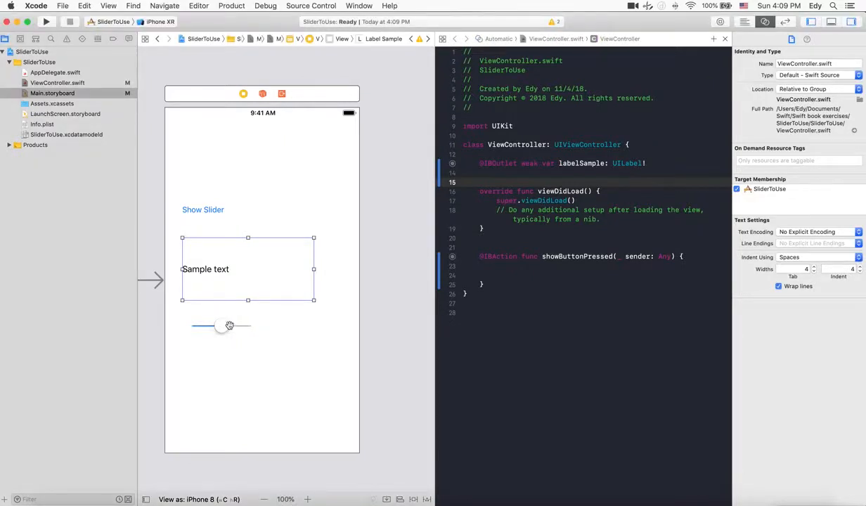
Step: Connect the slider as an outlet named sliderOutlet above viewDidLoad
click(222, 326)
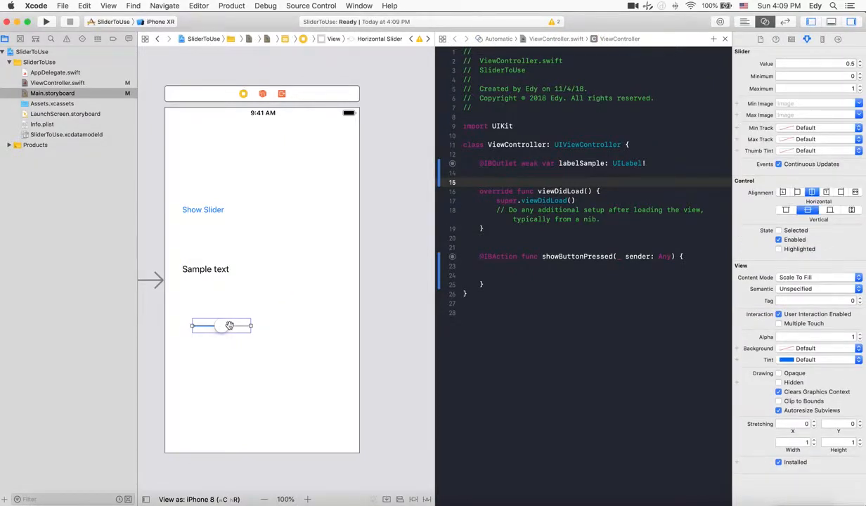
drag(222, 325, 495, 171)
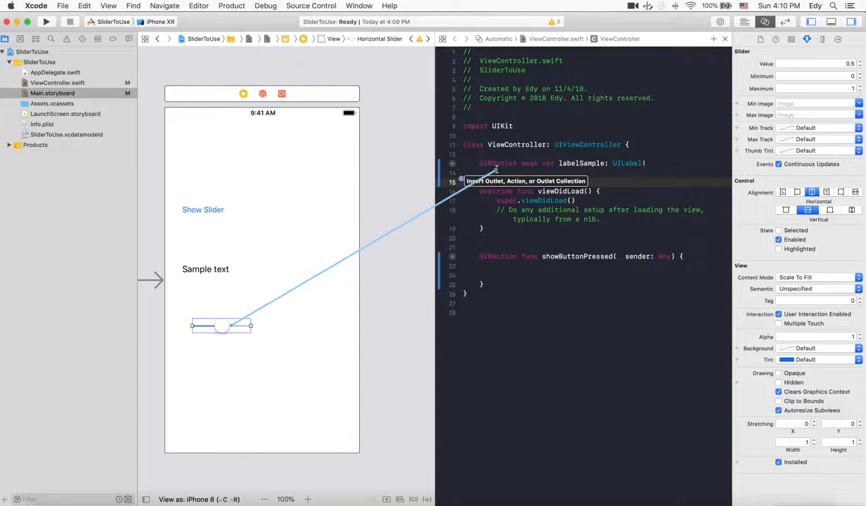
drag(222, 326, 495, 172)
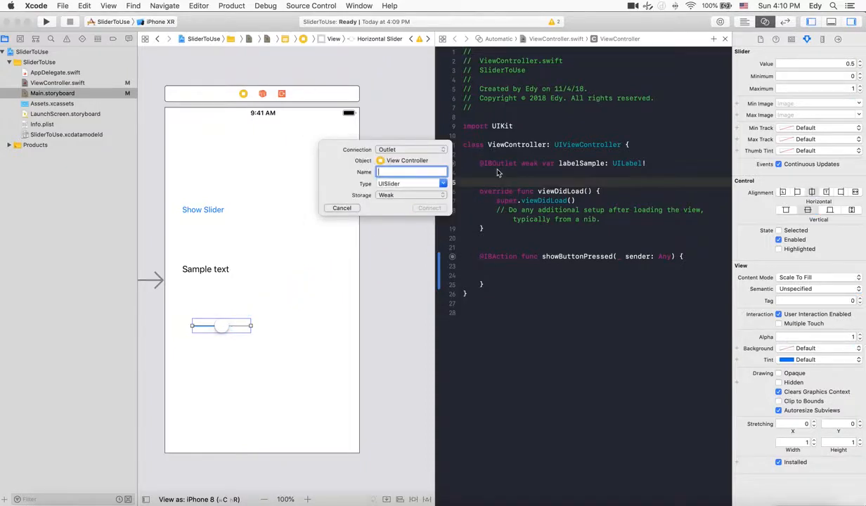
text(sliderOutlet)
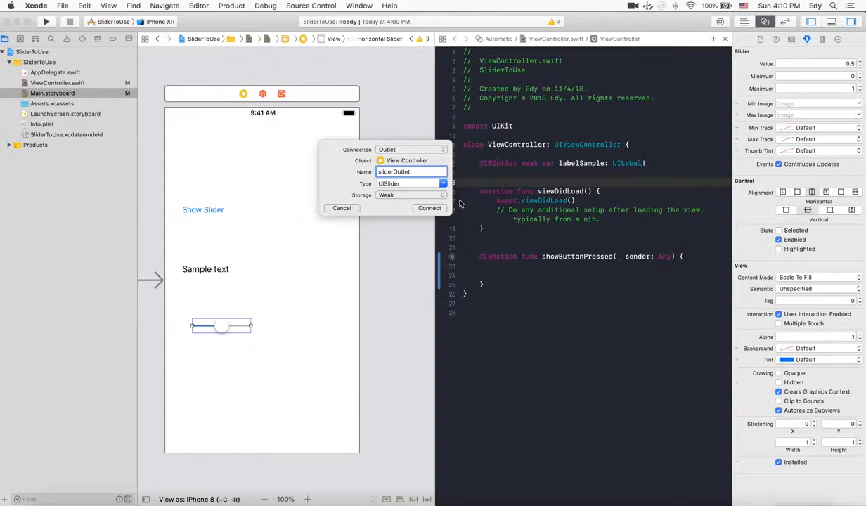
click(430, 208)
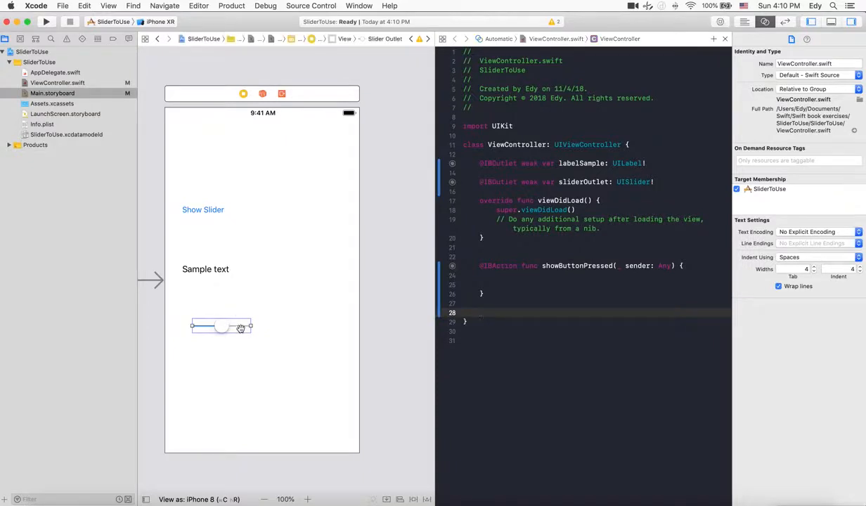
Step: Connect the slider as an action method named sliderAction
click(222, 326)
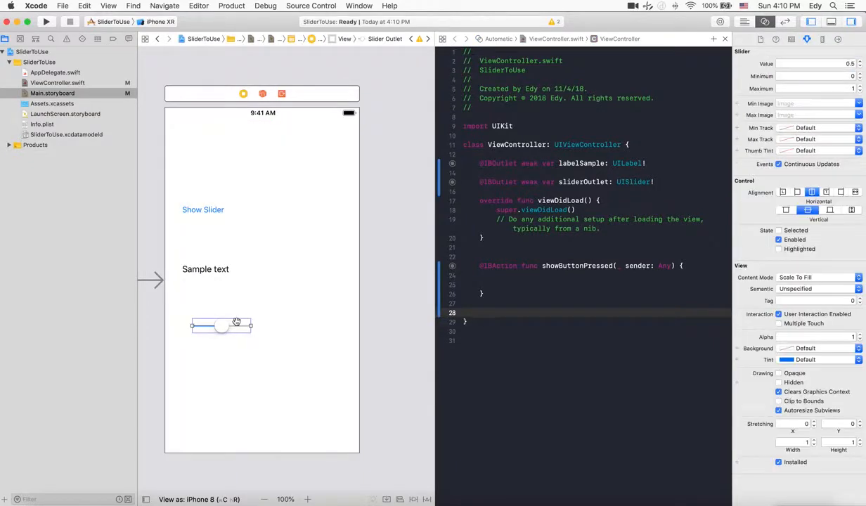
drag(222, 326, 499, 312)
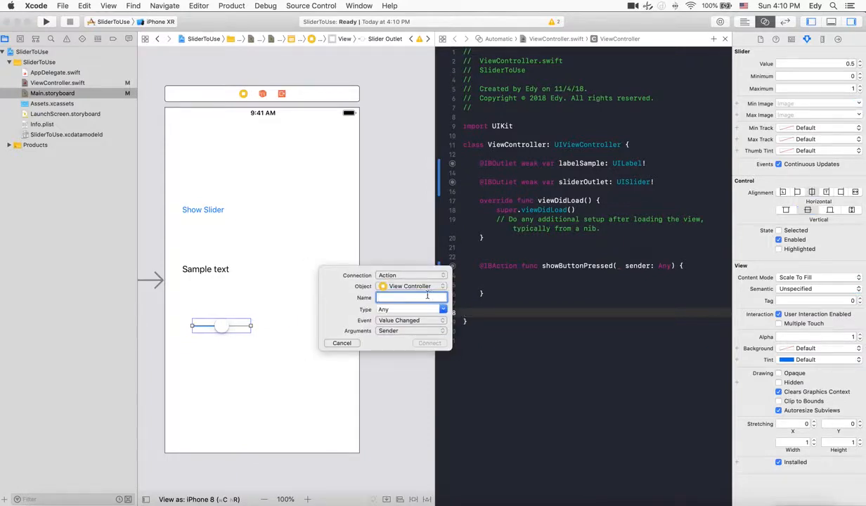
text(sliderAction)
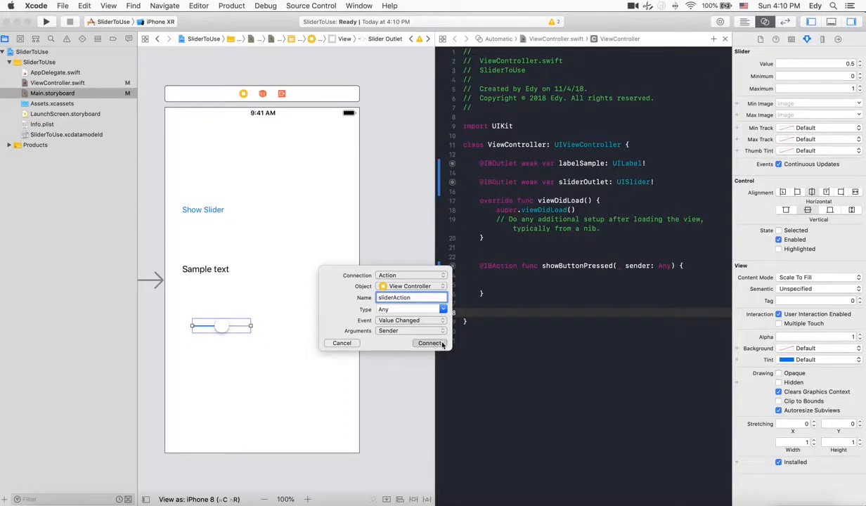
click(431, 343)
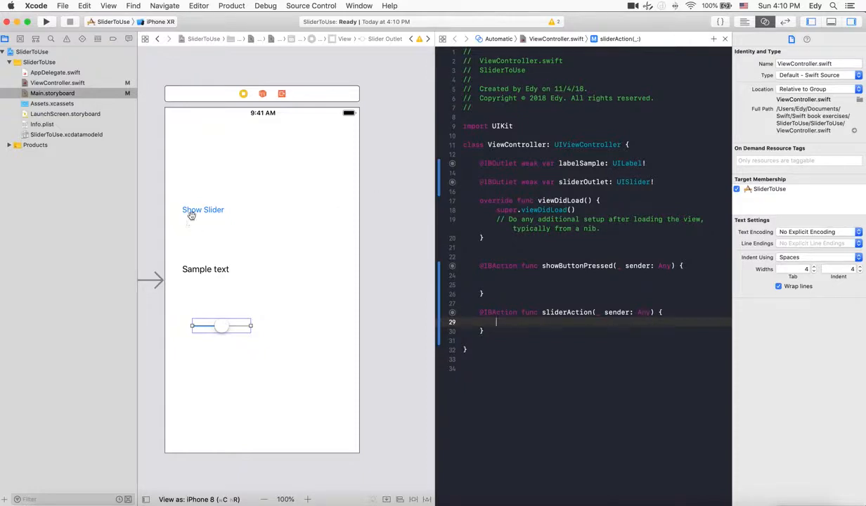
Step: Write sliderOutlet.isHidden = true in viewDidLoad and = false in showButtonPressed
click(203, 209)
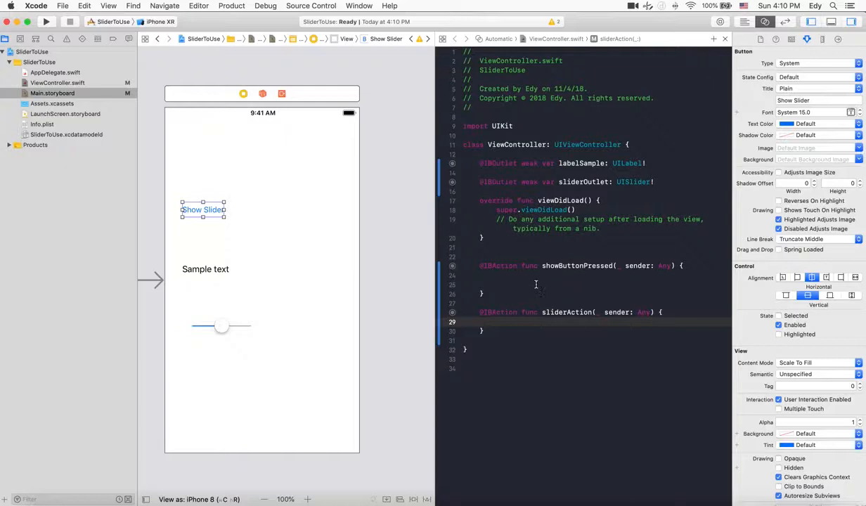
click(536, 284)
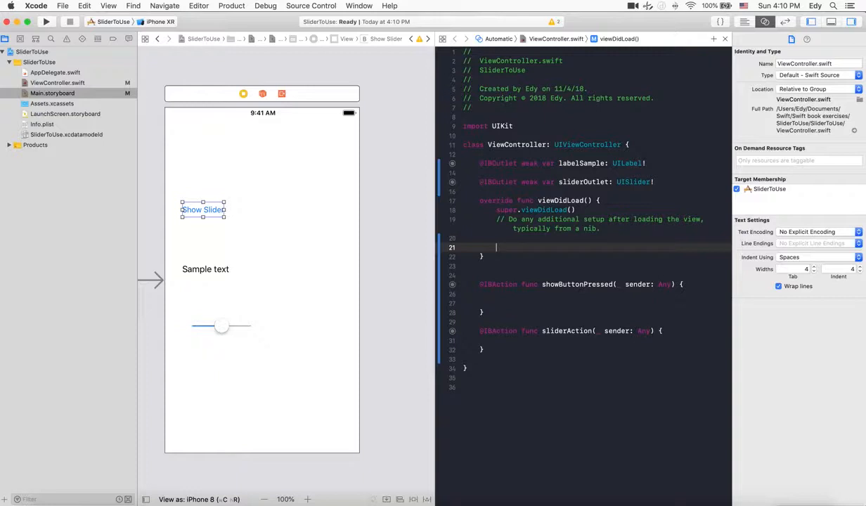
text(slider)
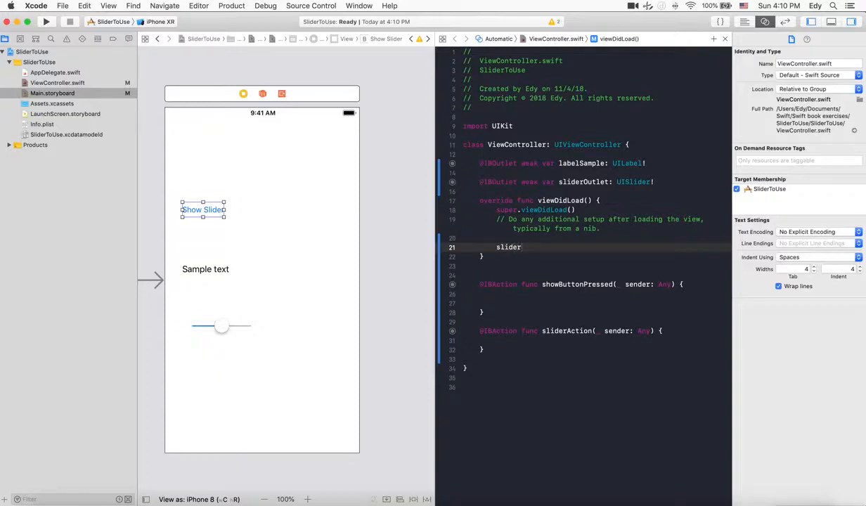
text(Outlet)
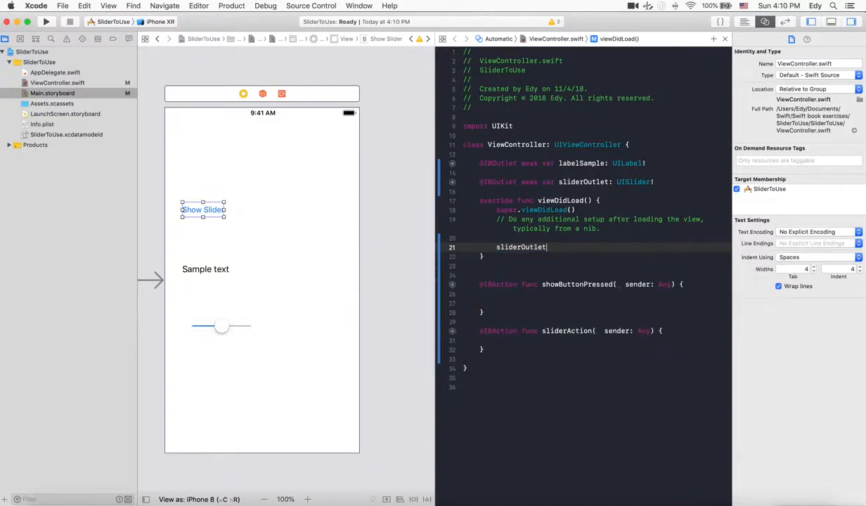
text(.i)
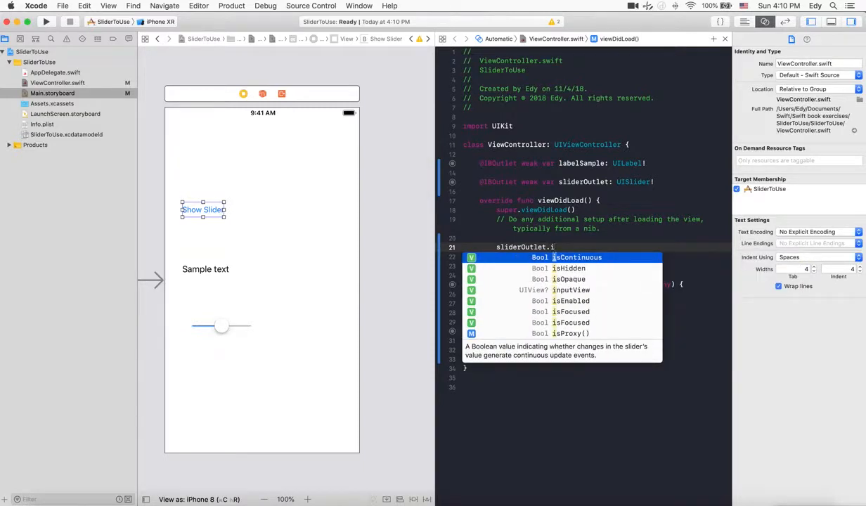
text(sHidden = t)
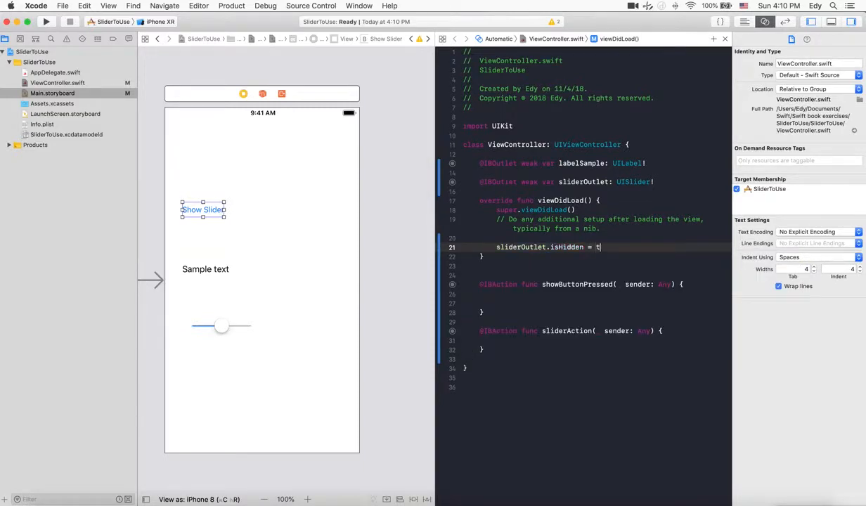
text(rue)
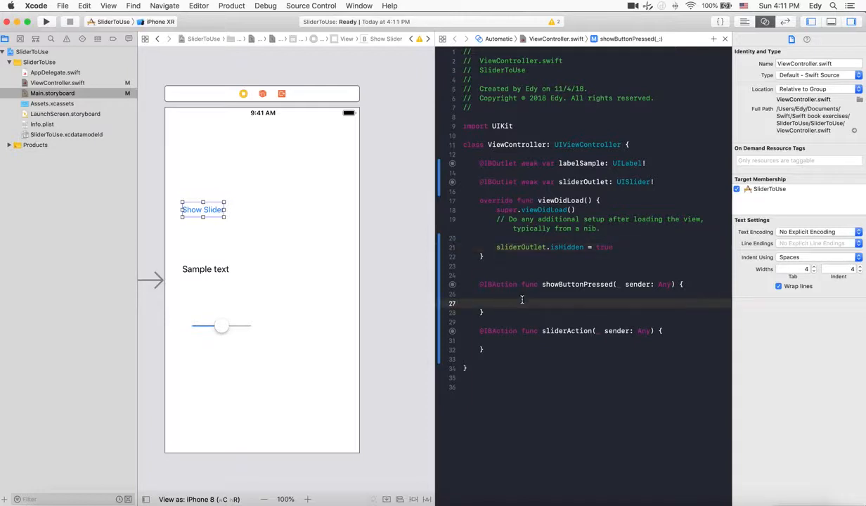
text(sliderOutlet.isHidden = false)
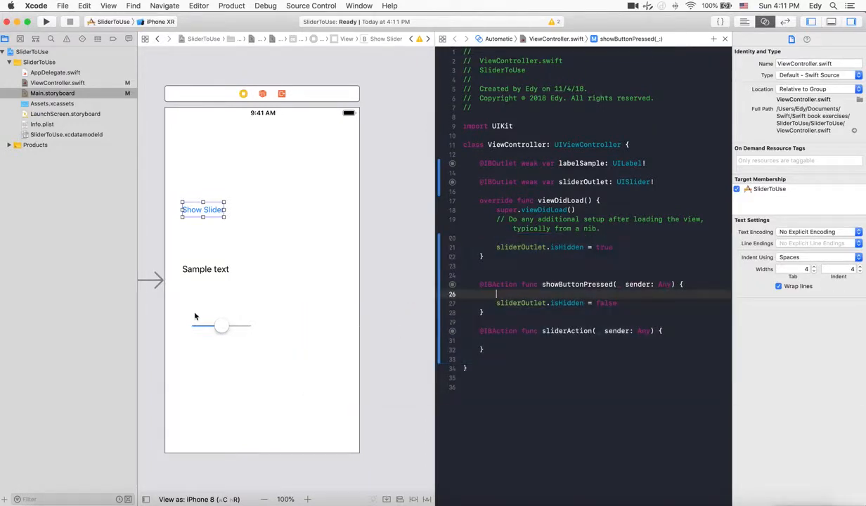
Step: Complete the sliderAction body as print(sender.value)
click(523, 352)
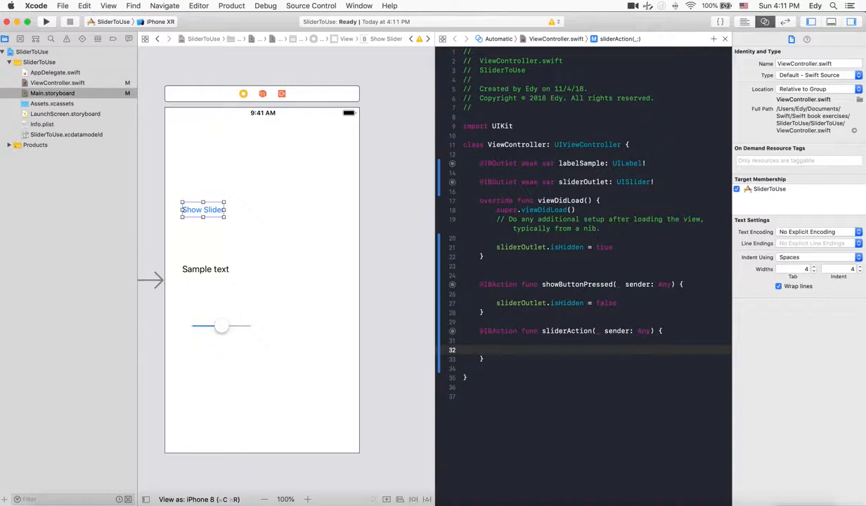
text(print(items: Any...)
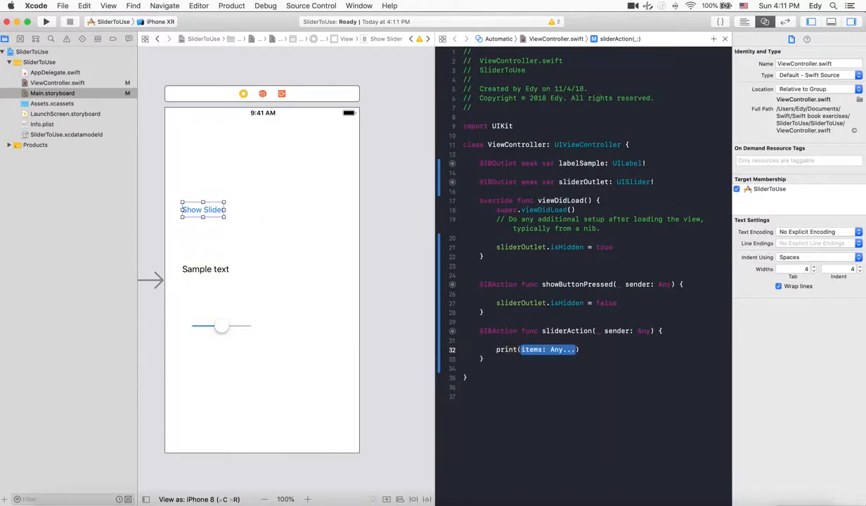
text(sel)
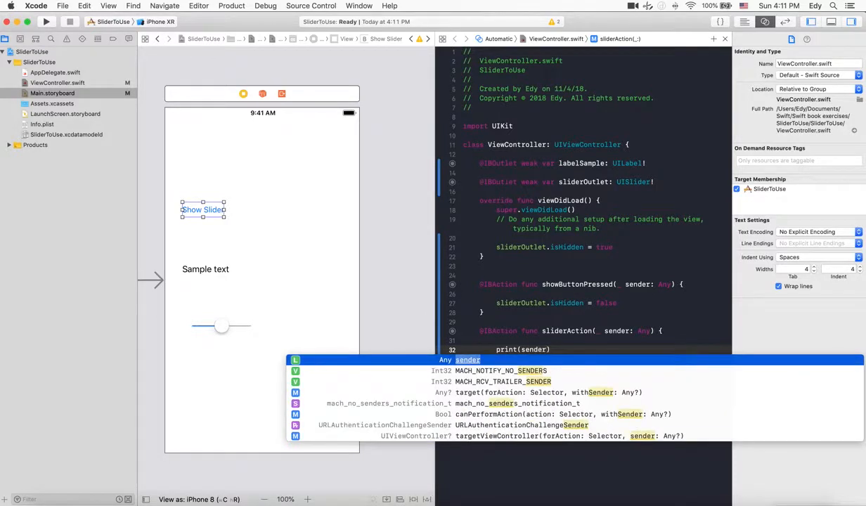
text(.)
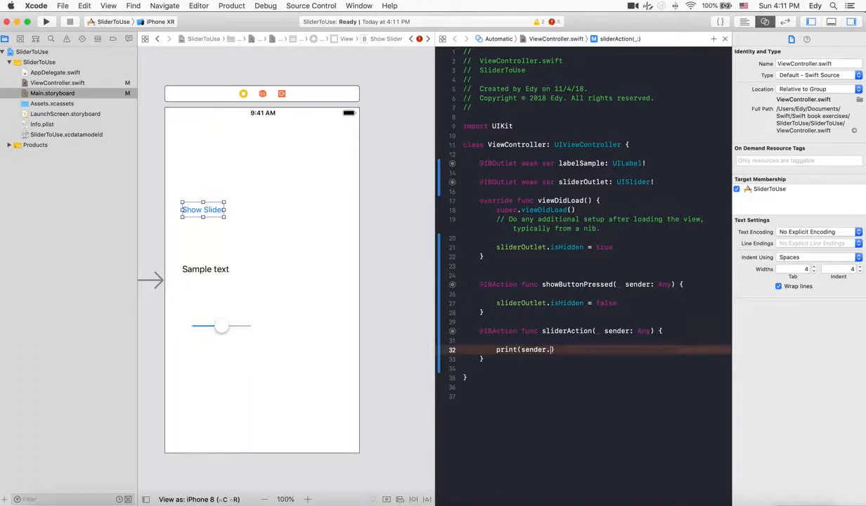
text(value)
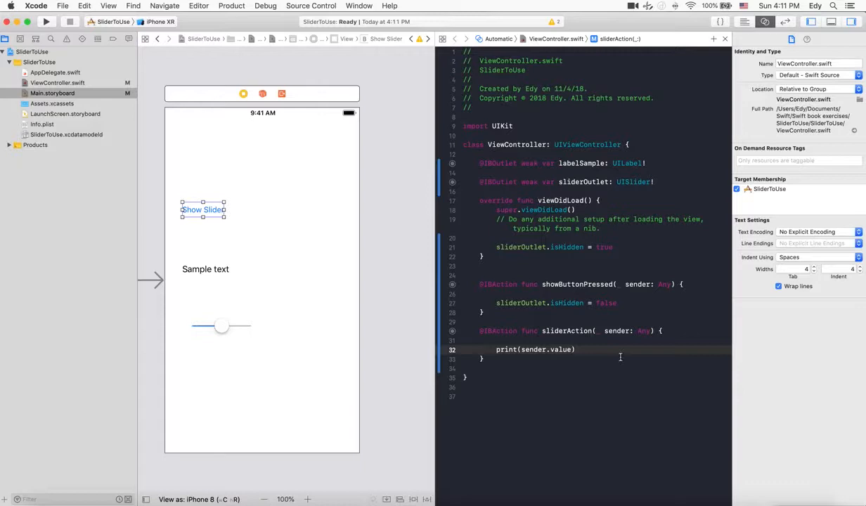
Step: Rebuild and relaunch the app in Simulator, replacing the running instance
click(45, 23)
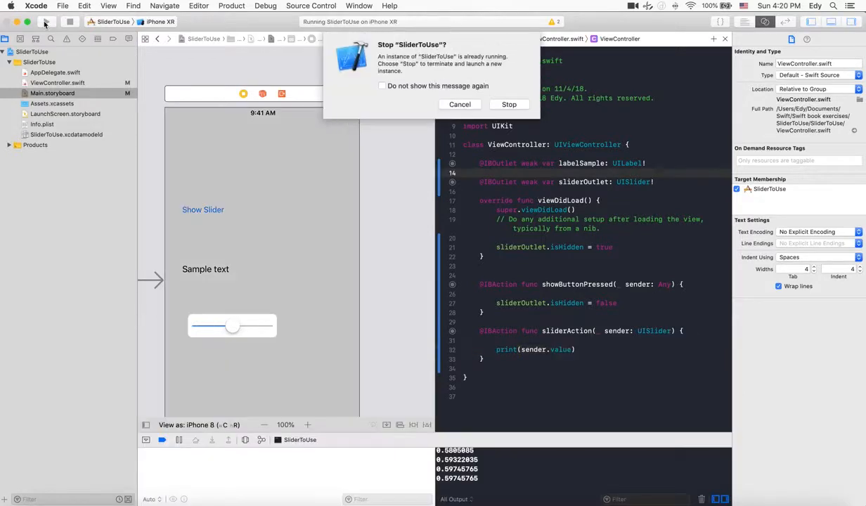
click(509, 104)
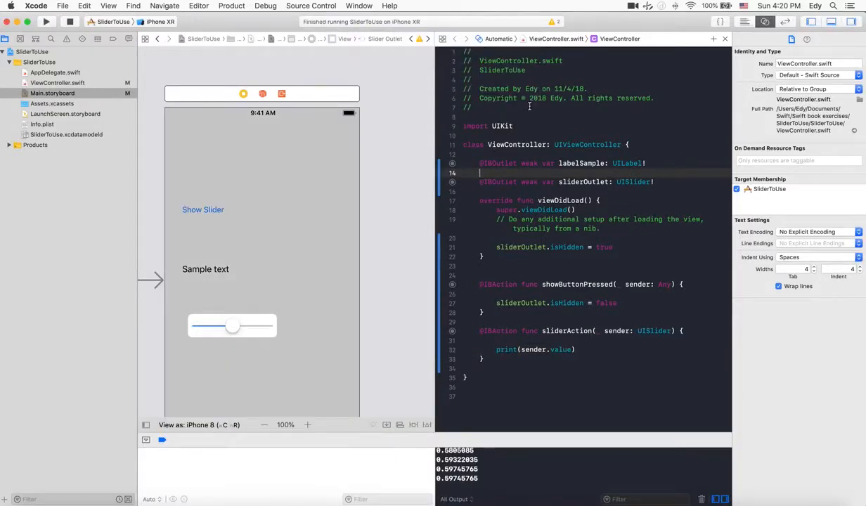
click(45, 21)
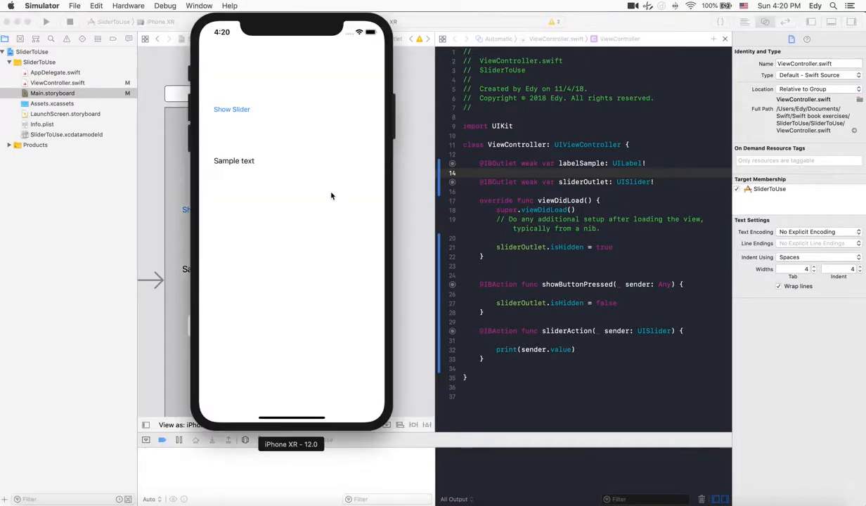
mouse_move(265, 149)
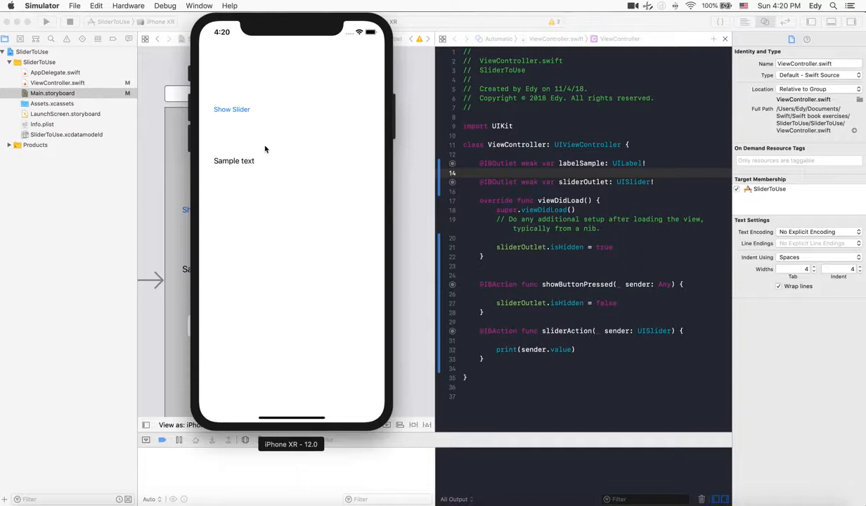
mouse_move(242, 132)
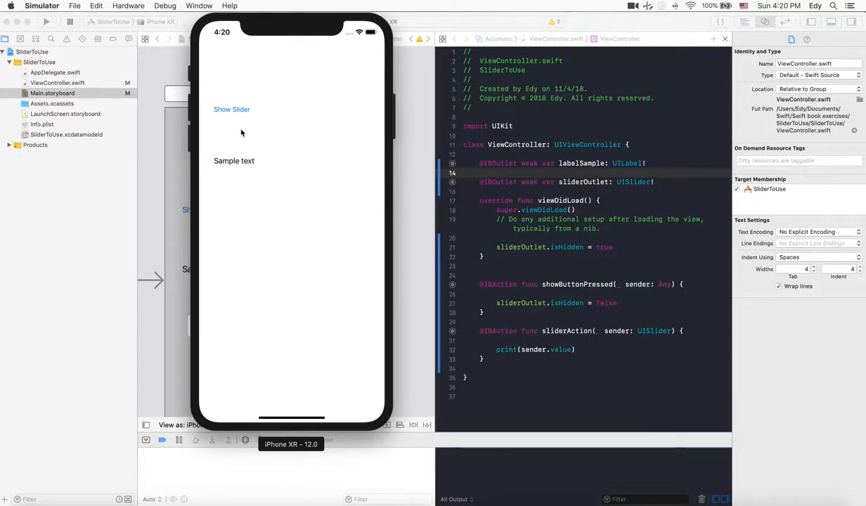
Step: Tap Show Slider and drag the revealed slider to log changing values
click(230, 109)
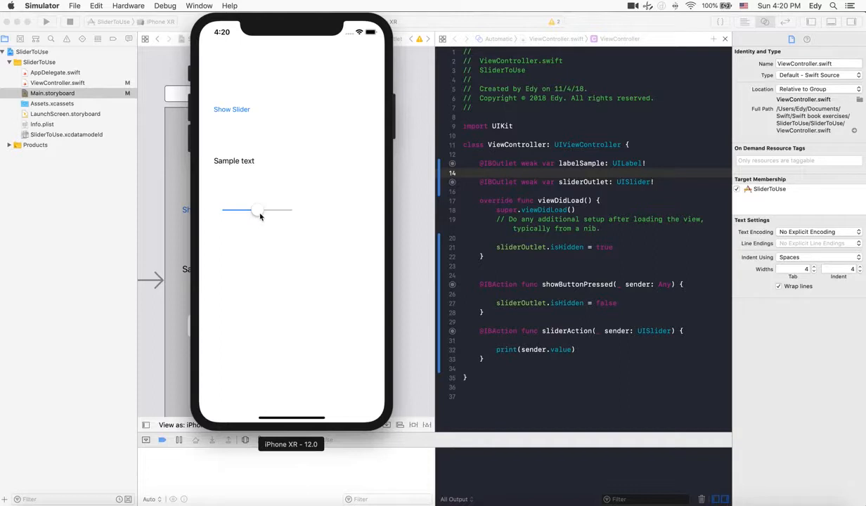
drag(260, 211, 252, 211)
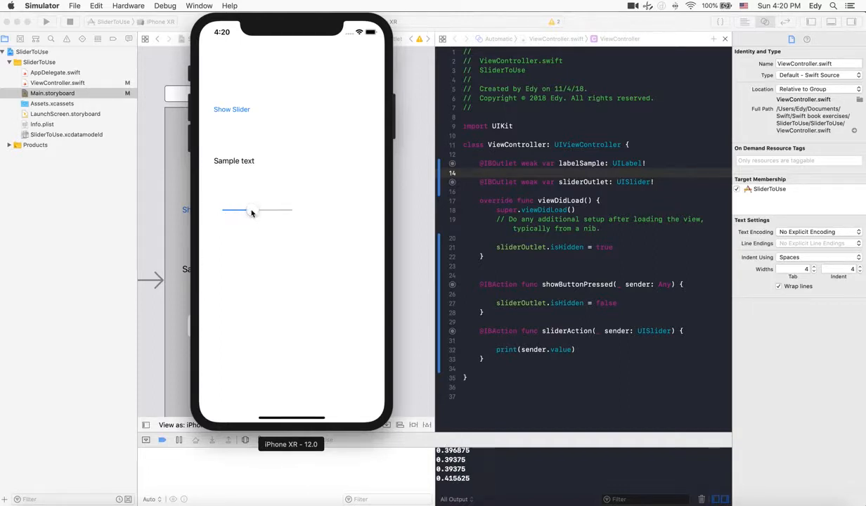
drag(253, 211, 256, 210)
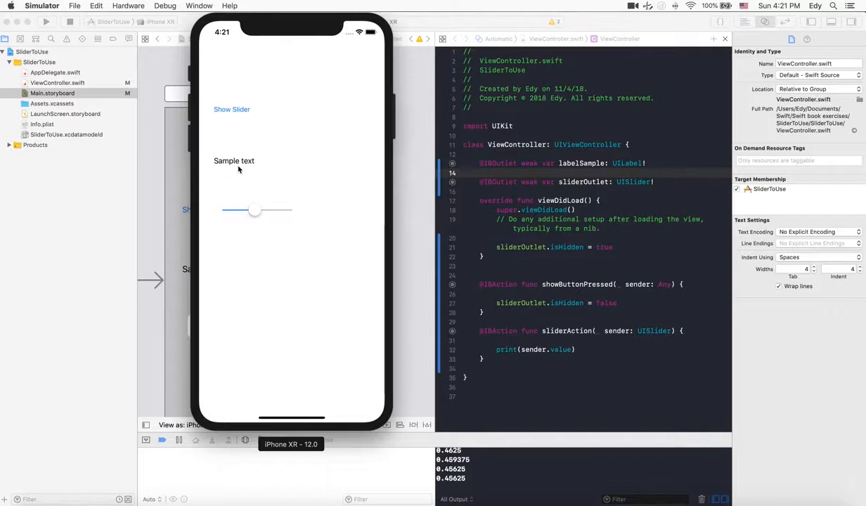
mouse_move(323, 213)
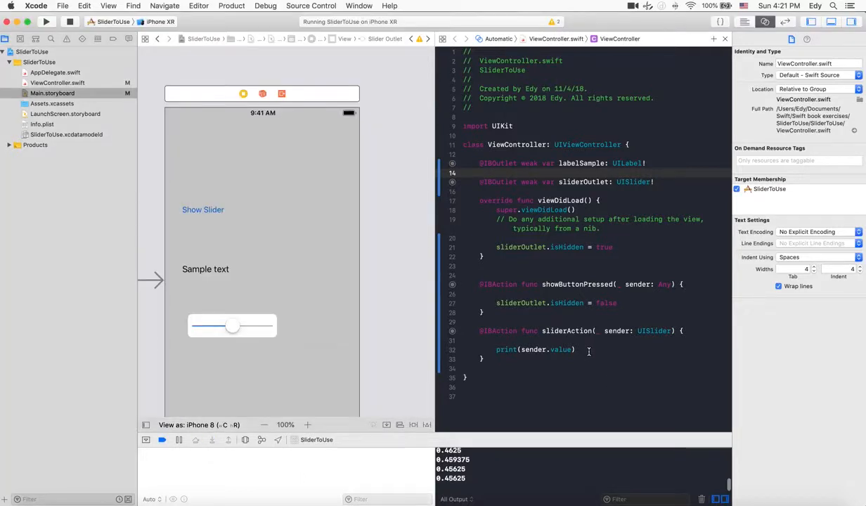
Step: Add labelSample.font = labelSample.font.withSize(CGFloat(Int(sender.value))) to sliderAction
click(575, 348)
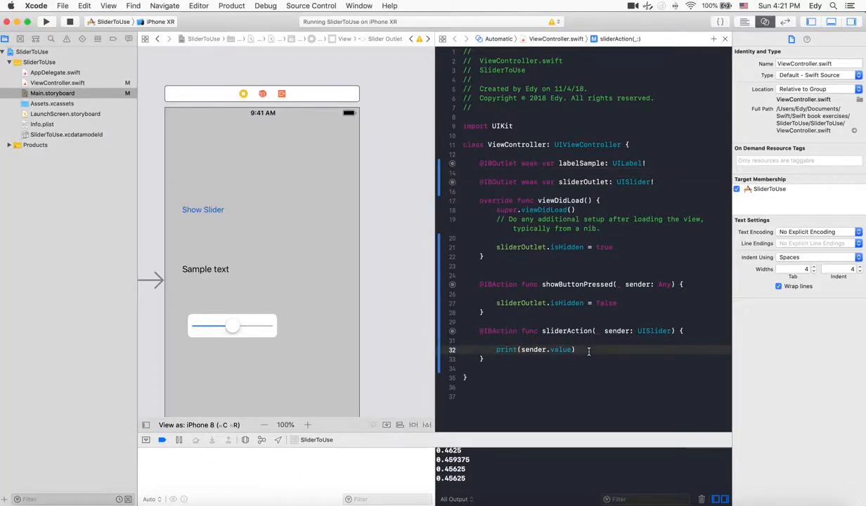
text(labelSample.)
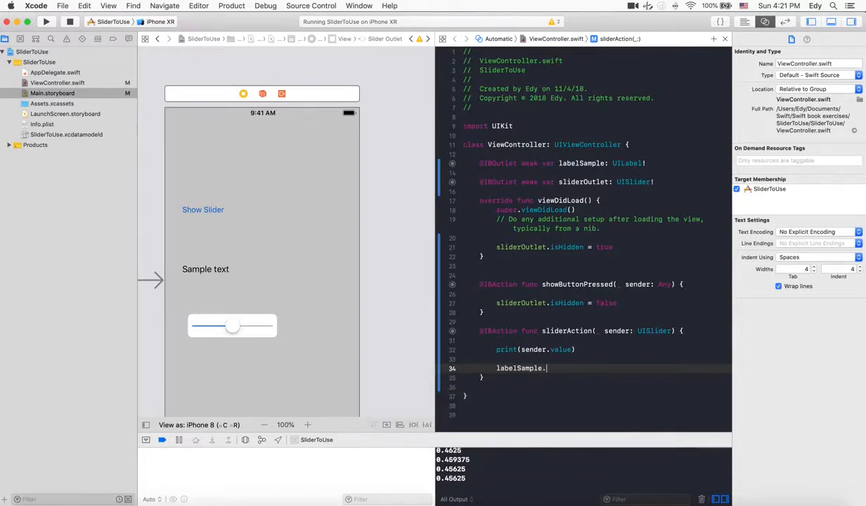
text(font =)
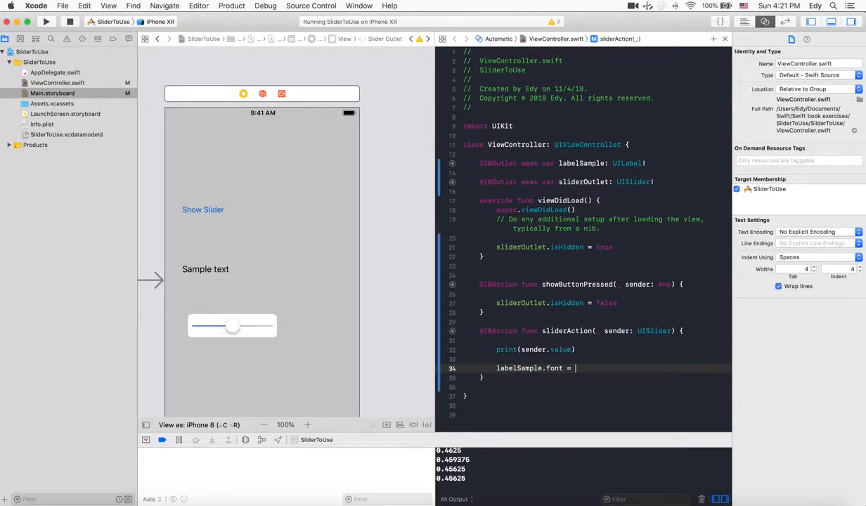
text(labelSample.)
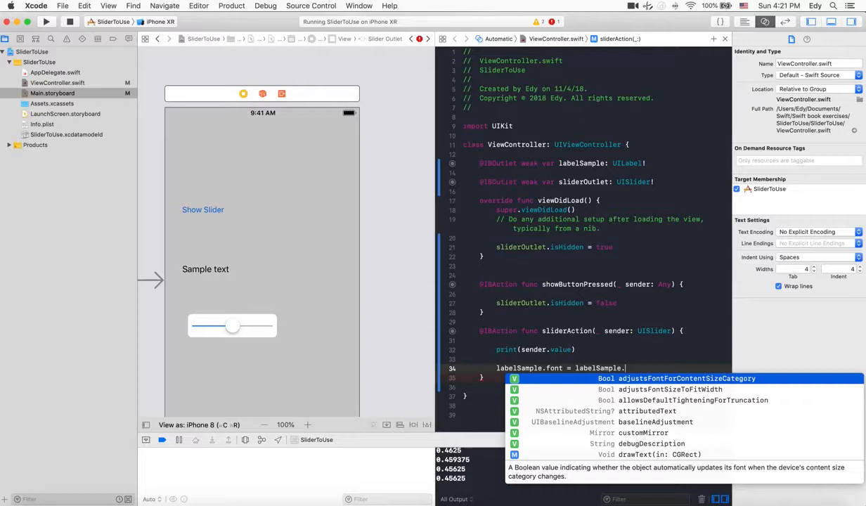
text(font)
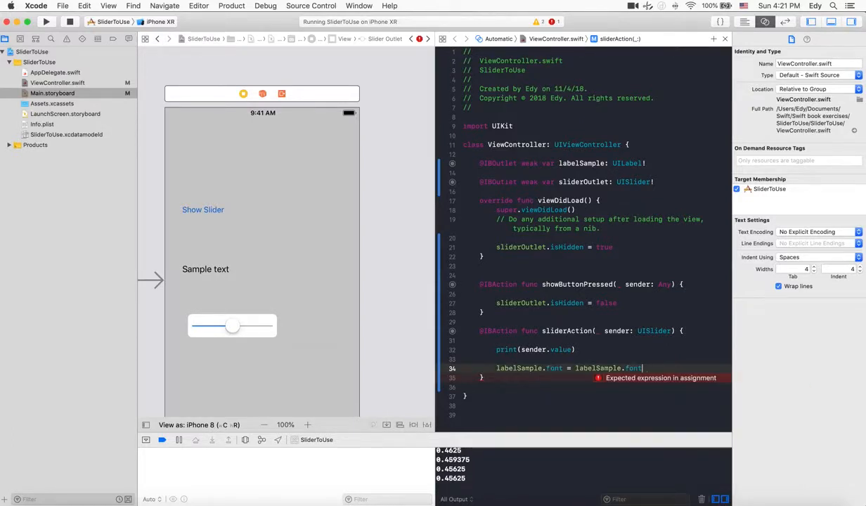
text(withSize(fontSize: CGFloat)
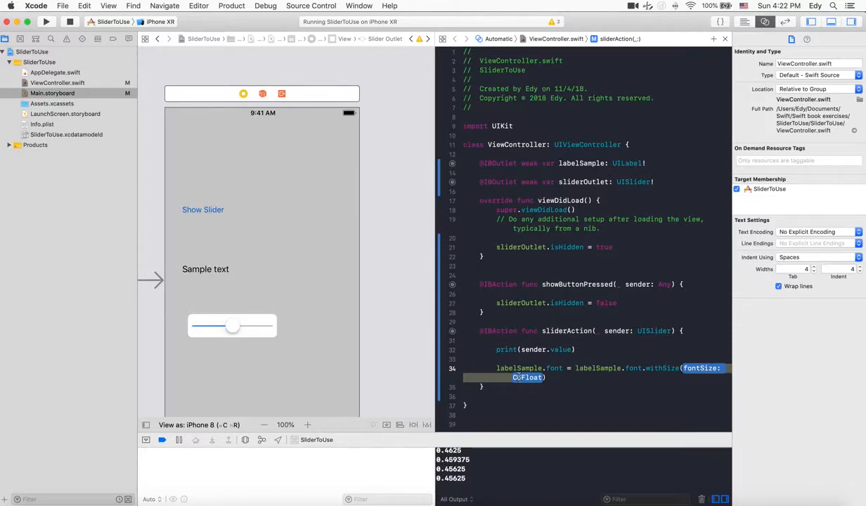
mouse_move(532, 380)
text(IN)
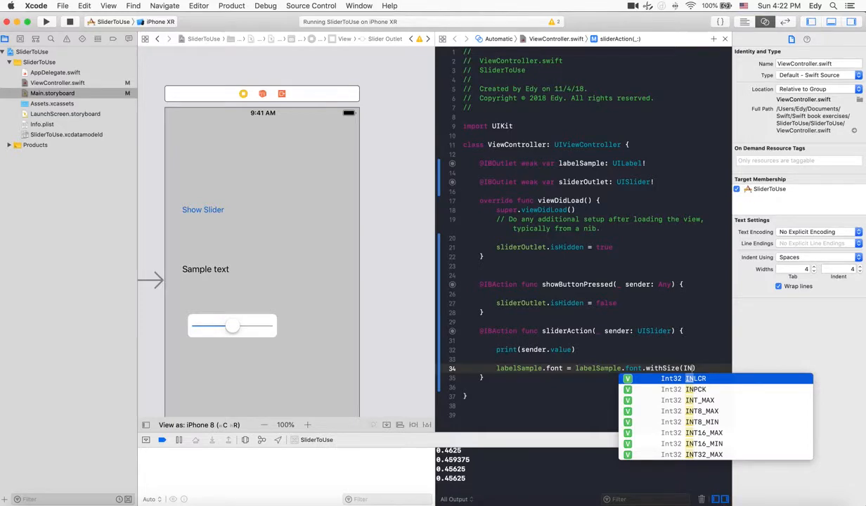
text(Int)
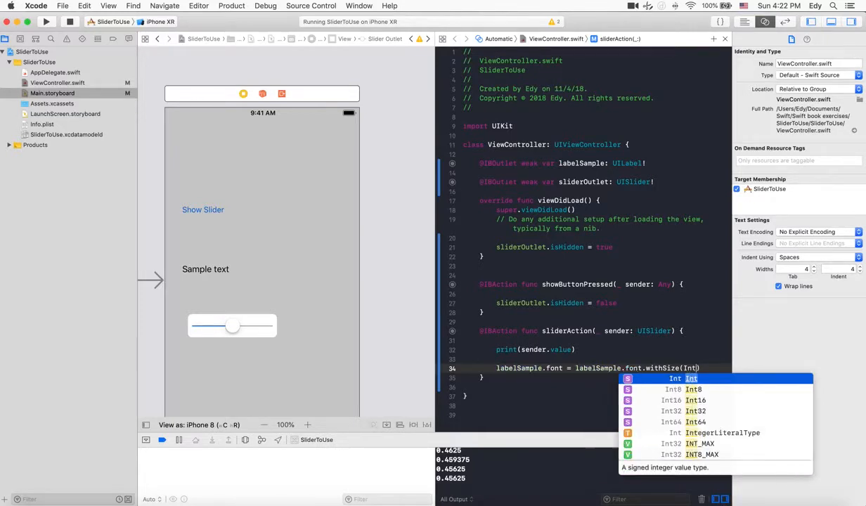
click(632, 5)
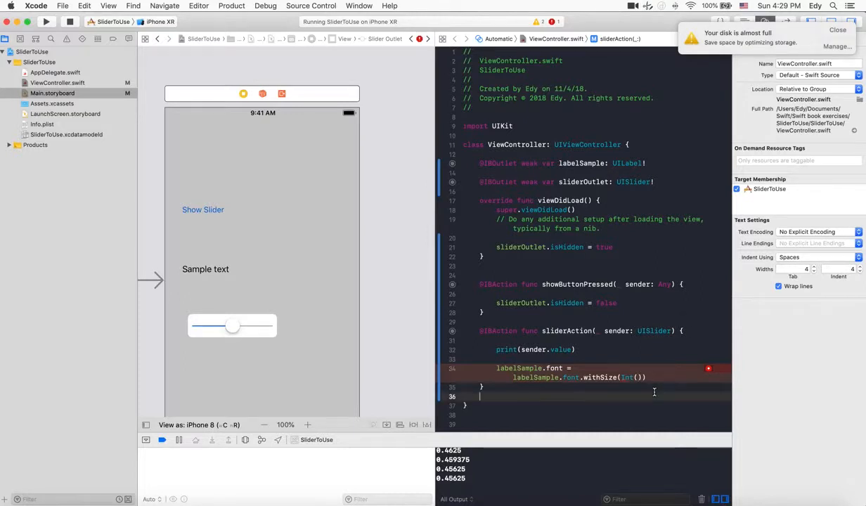
text(sender.value)
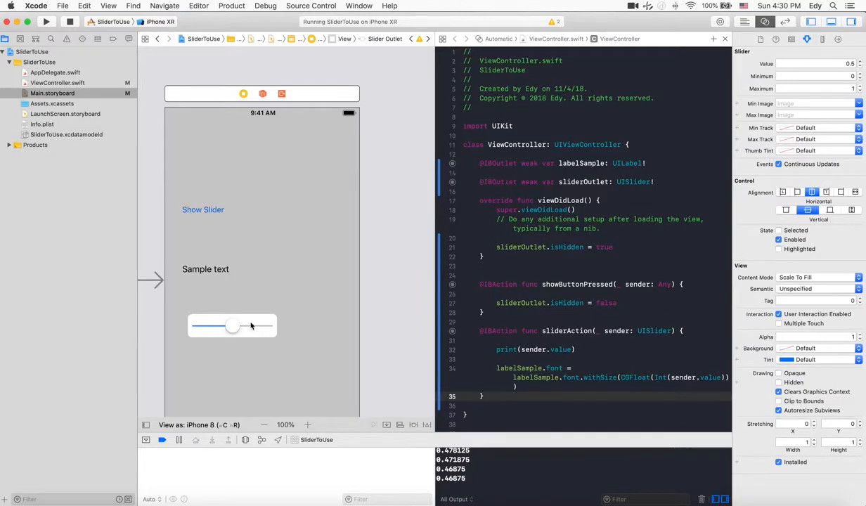
mouse_move(68, 124)
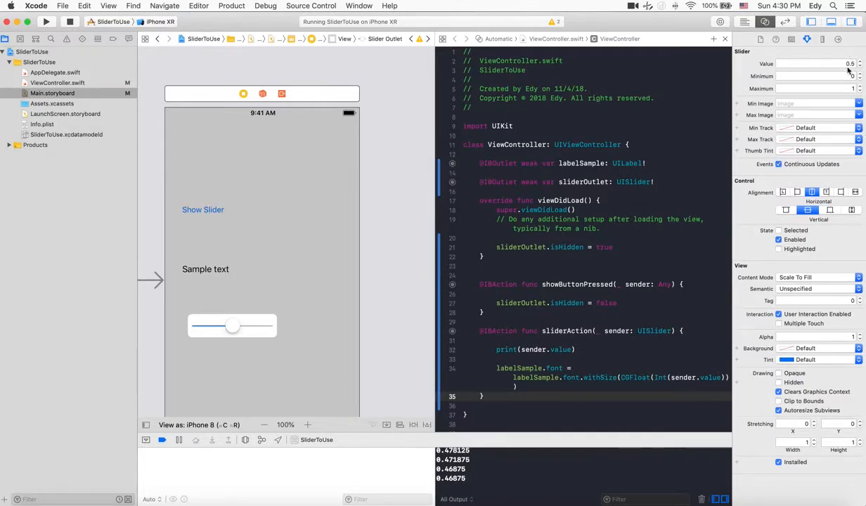
Step: Set the slider's Value and Minimum to 15 and Maximum to 60 in the Attributes inspector
click(816, 63)
text(15)
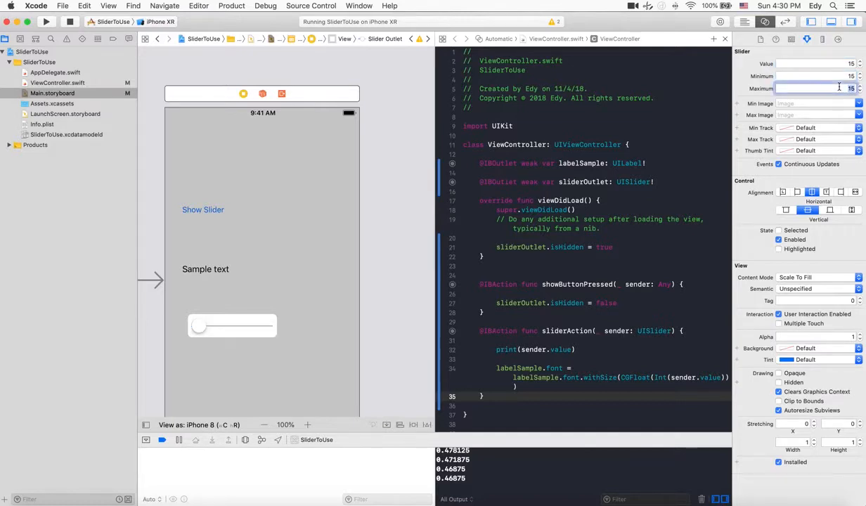
text(60)
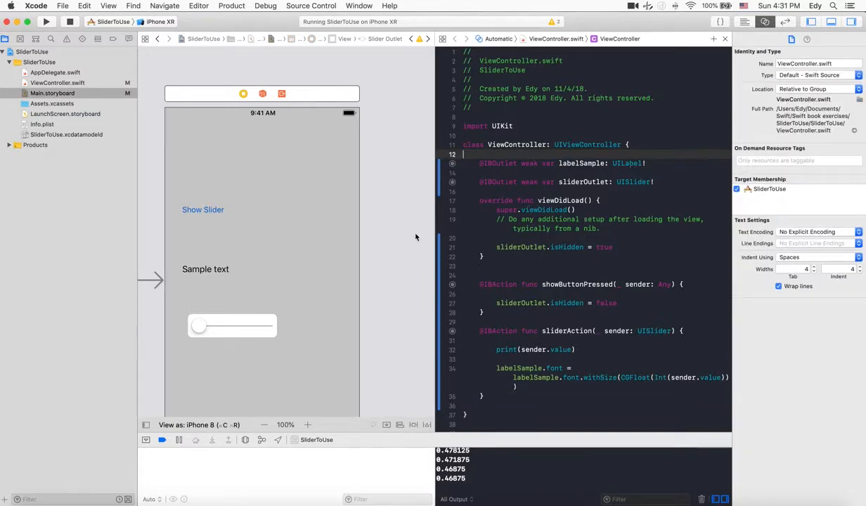
Step: Rebuild and relaunch the app in Simulator, stopping the old instance
click(45, 22)
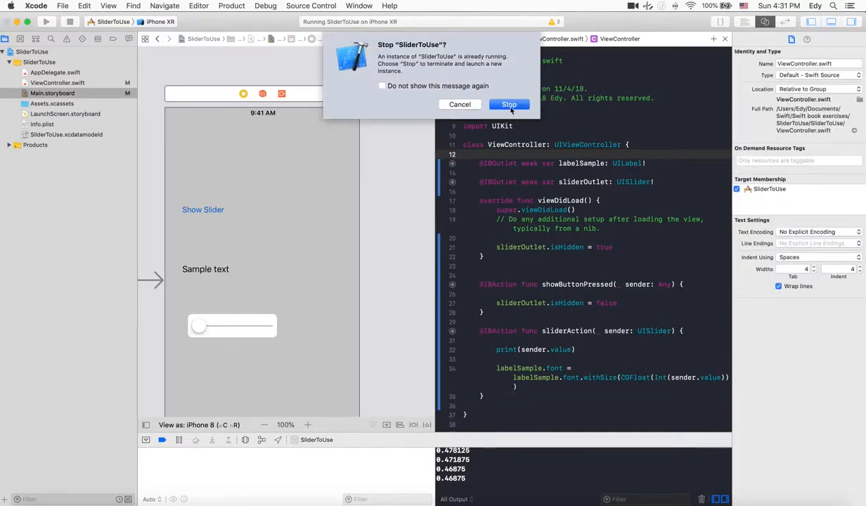
click(509, 104)
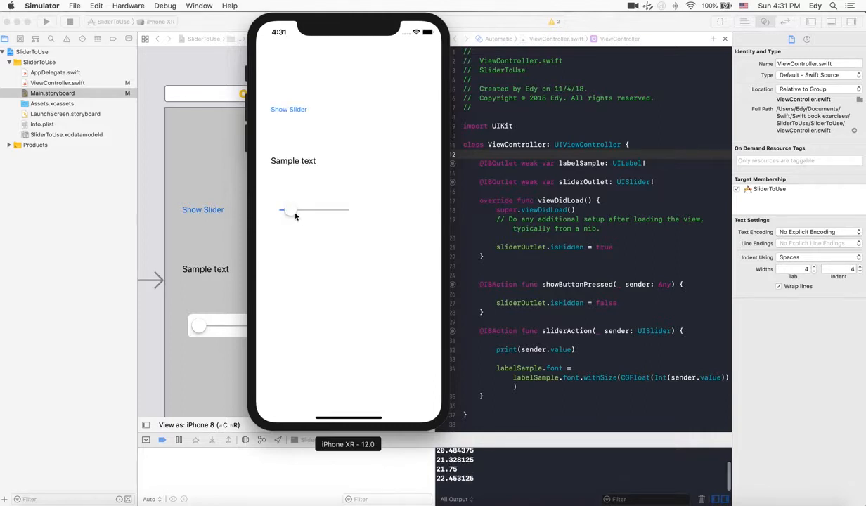
Step: Drag the revealed slider right so the Sample text grows much larger
drag(283, 211, 306, 211)
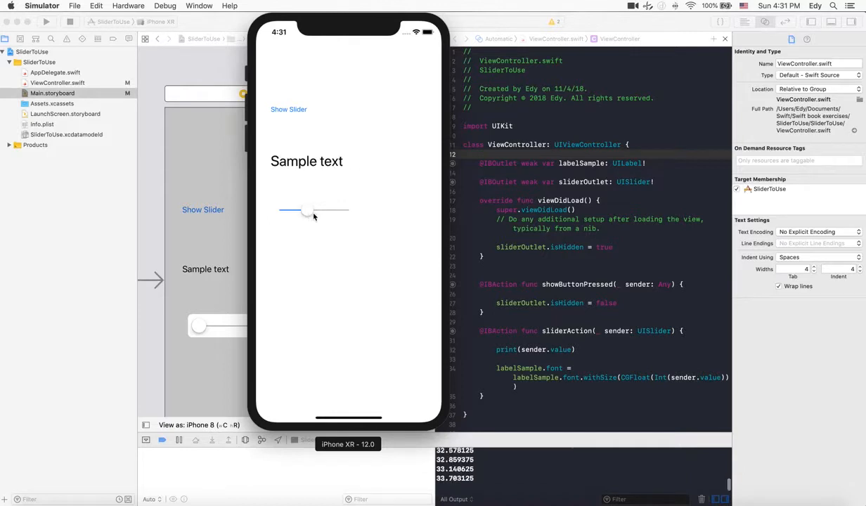
drag(307, 211, 320, 211)
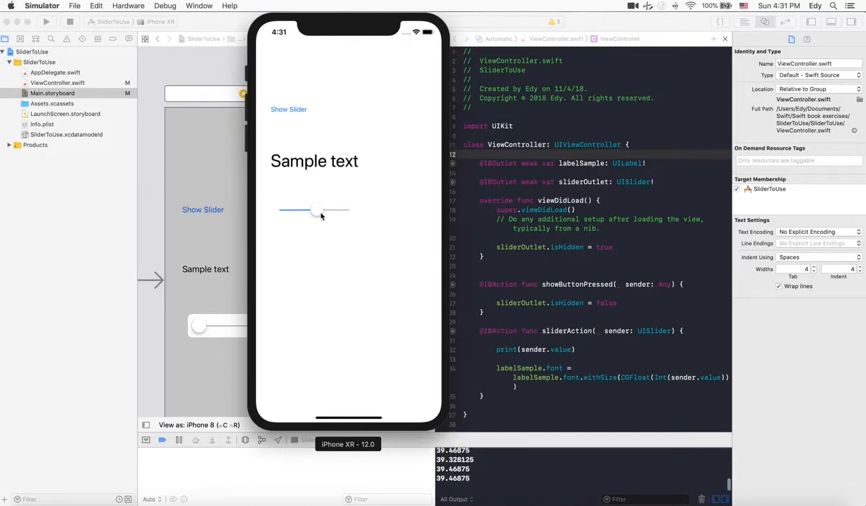
drag(318, 211, 304, 211)
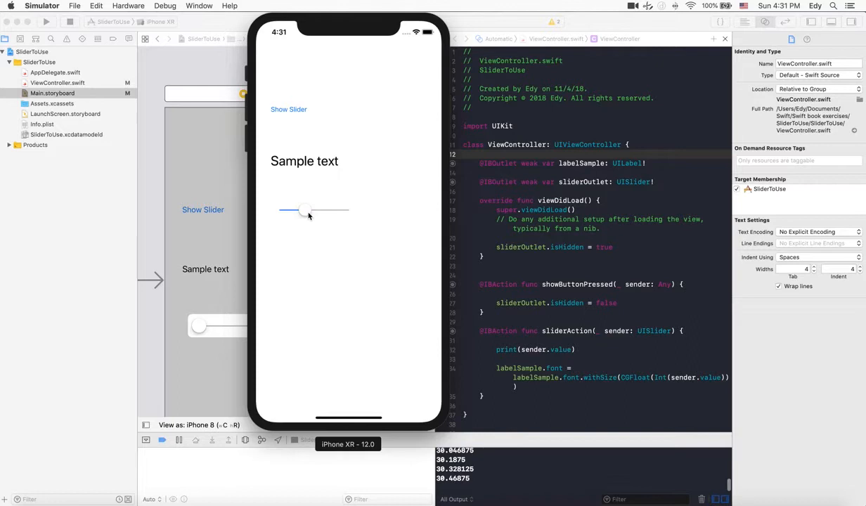
drag(304, 210, 324, 211)
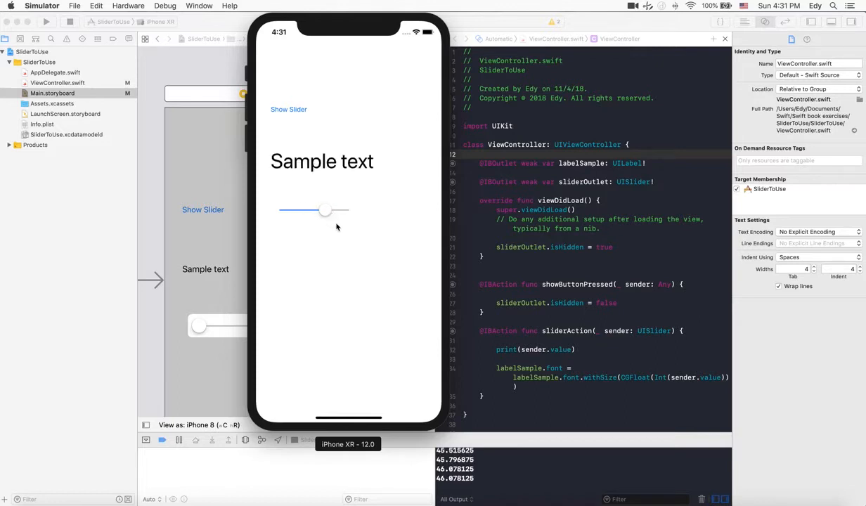
mouse_move(366, 194)
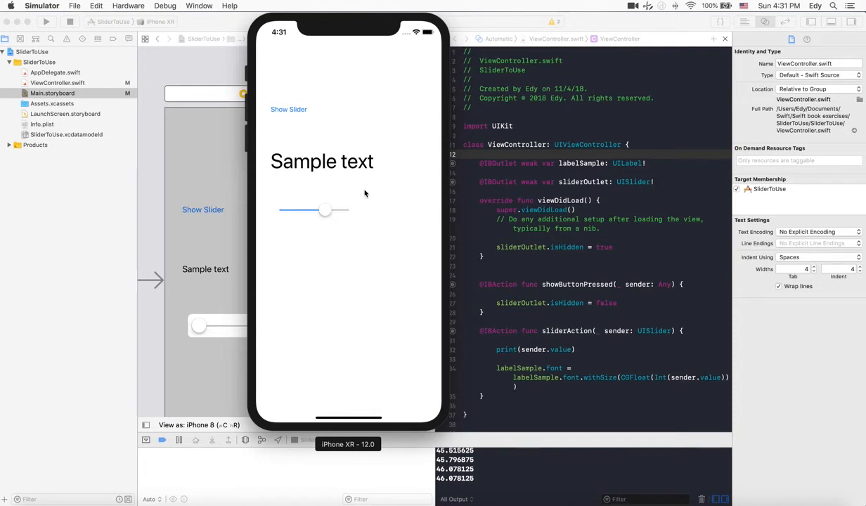
mouse_move(354, 190)
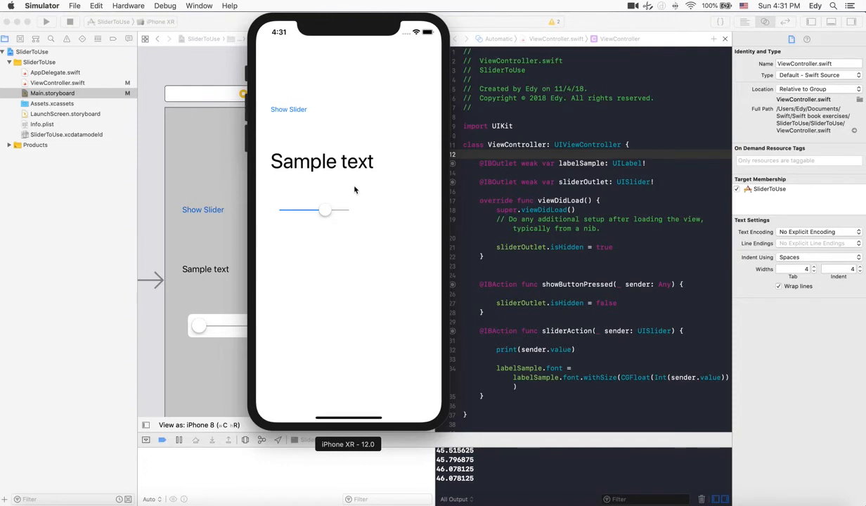